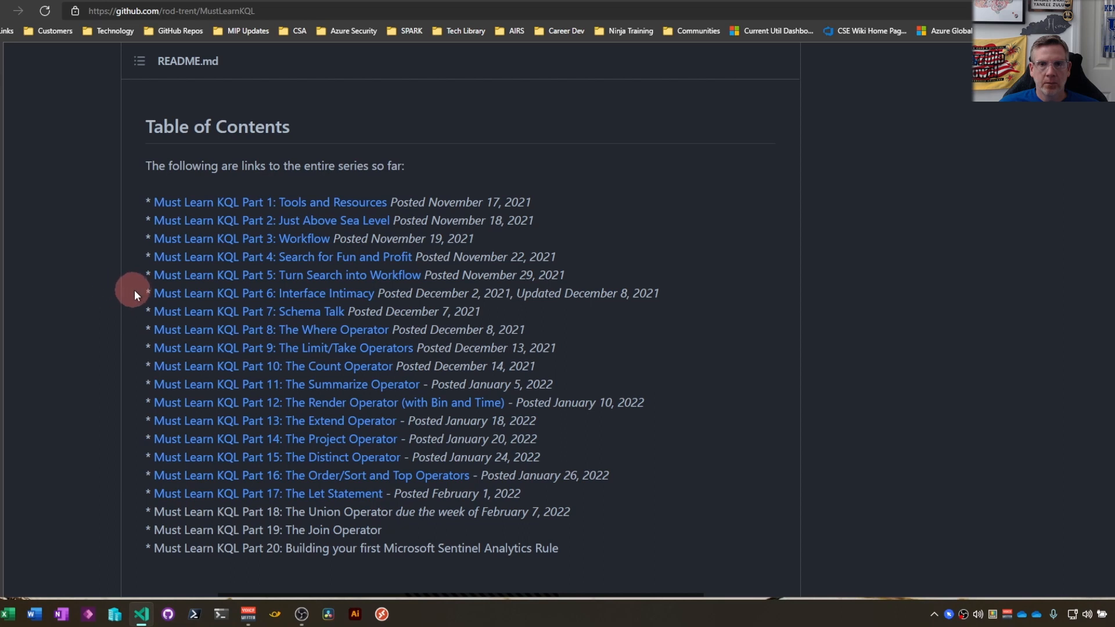
- Select the Part 1 through Part 6 lines in the MustLearnKQL README contents
drag(146, 293, 324, 311)
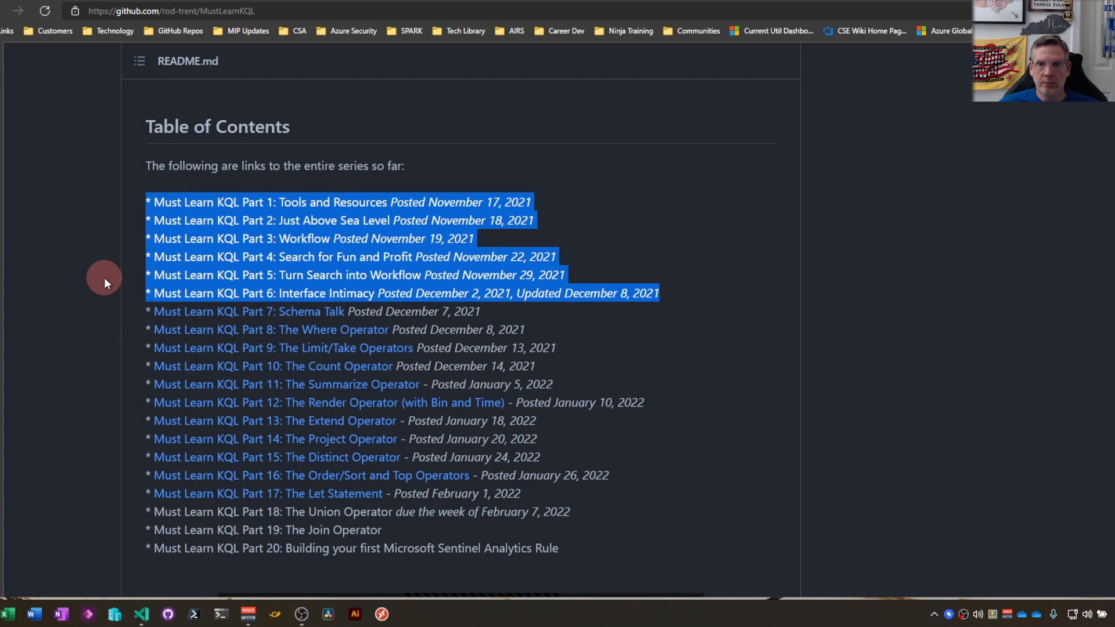
mouse_move(91, 295)
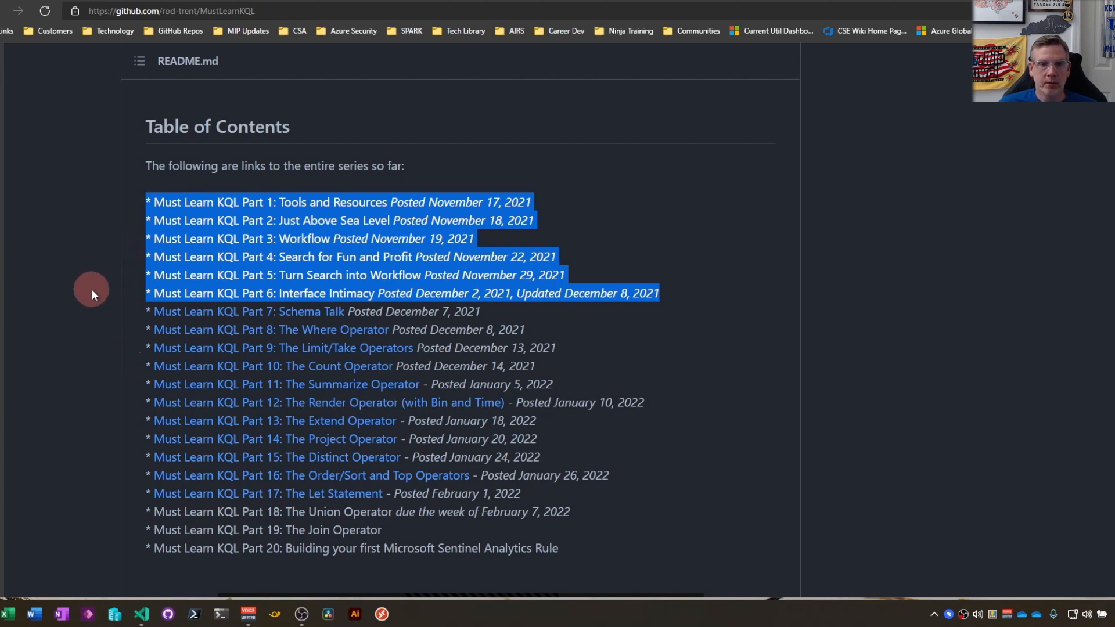
mouse_move(120, 281)
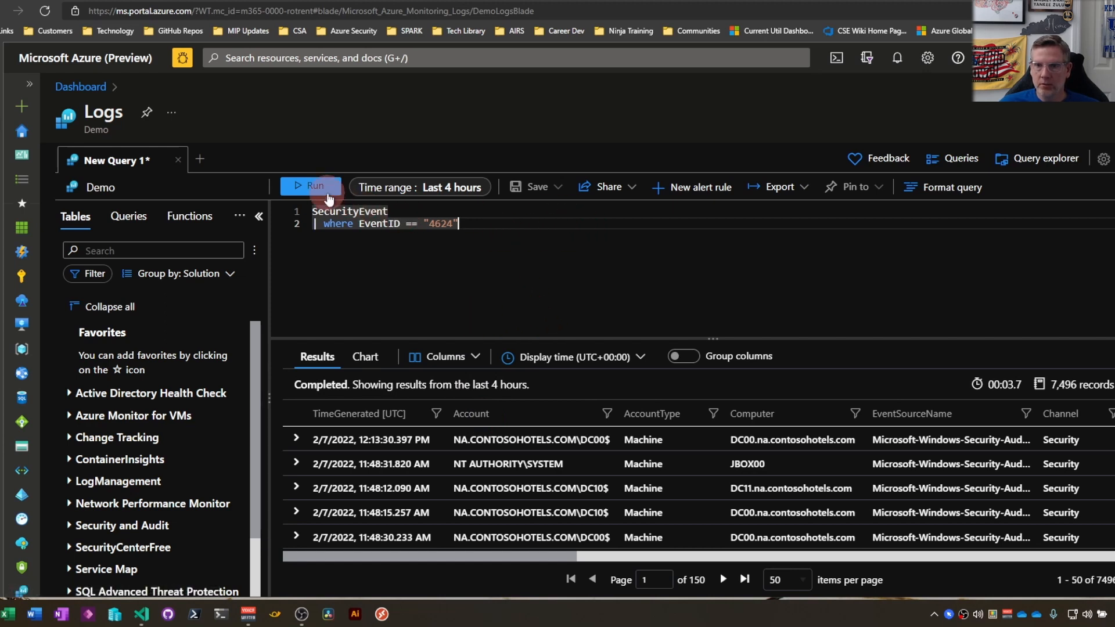
- Rerun the SecurityEvent | where EventID == "4624" query, returning 7,432 records
click(311, 186)
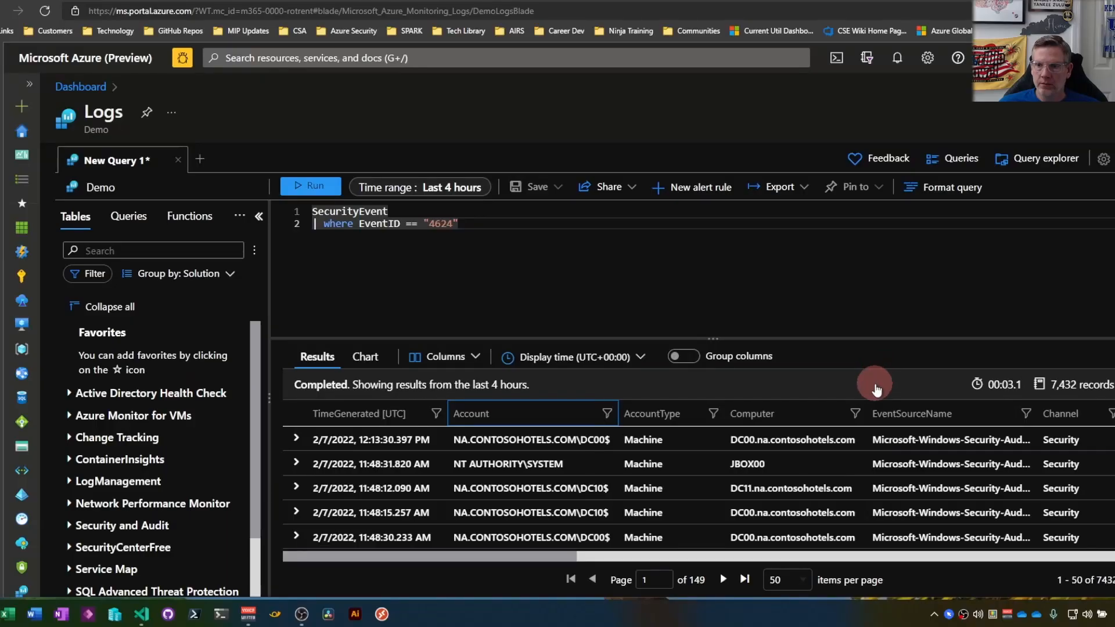
mouse_move(548, 404)
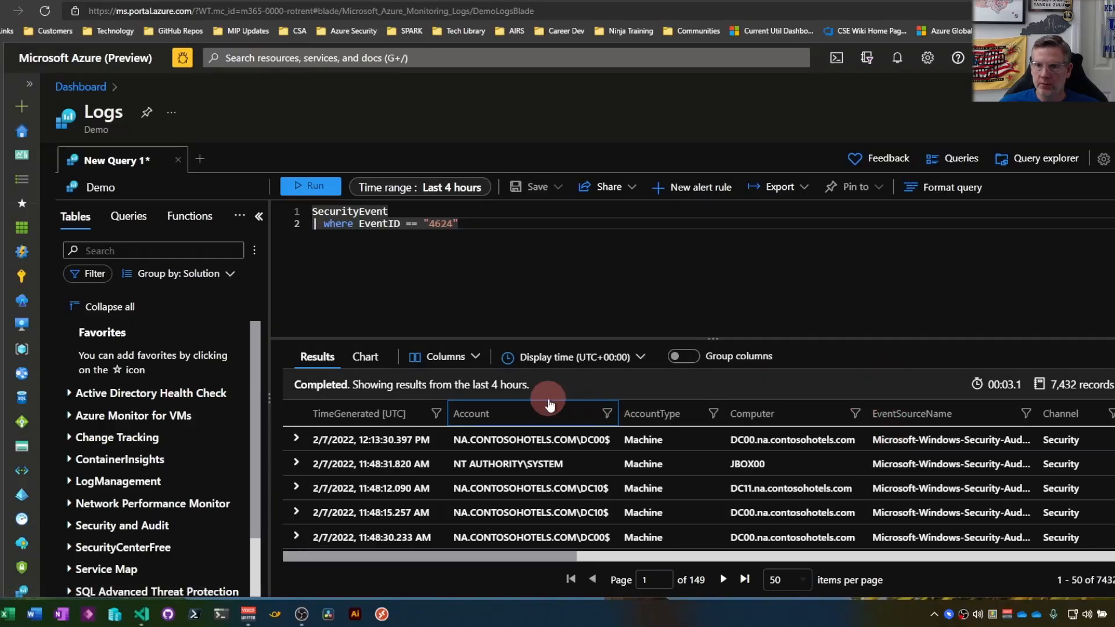
mouse_move(638, 413)
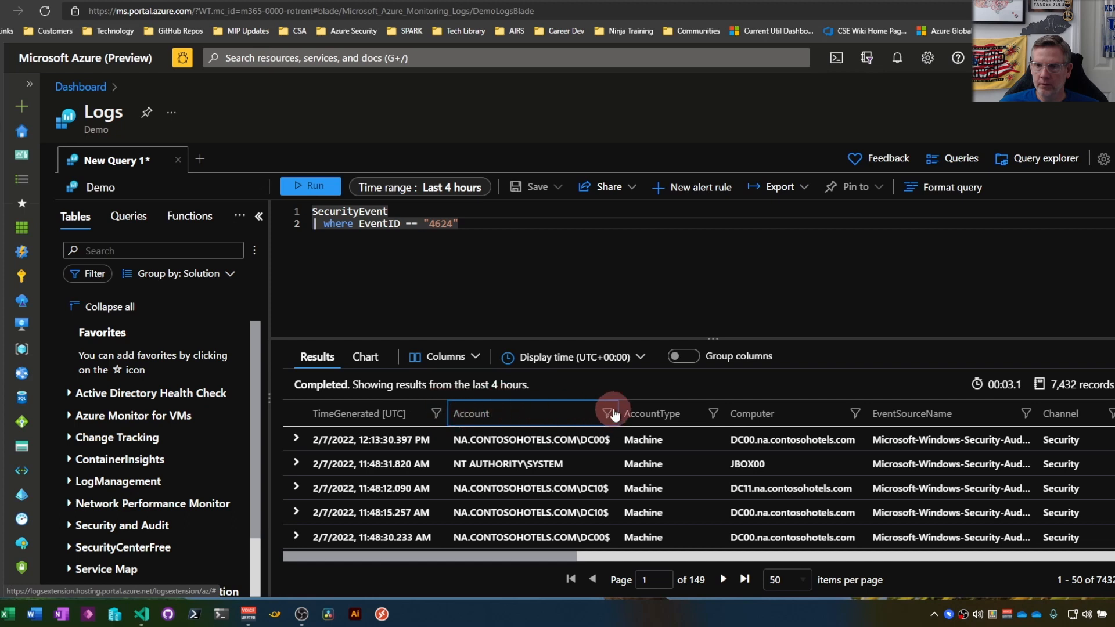
click(611, 413)
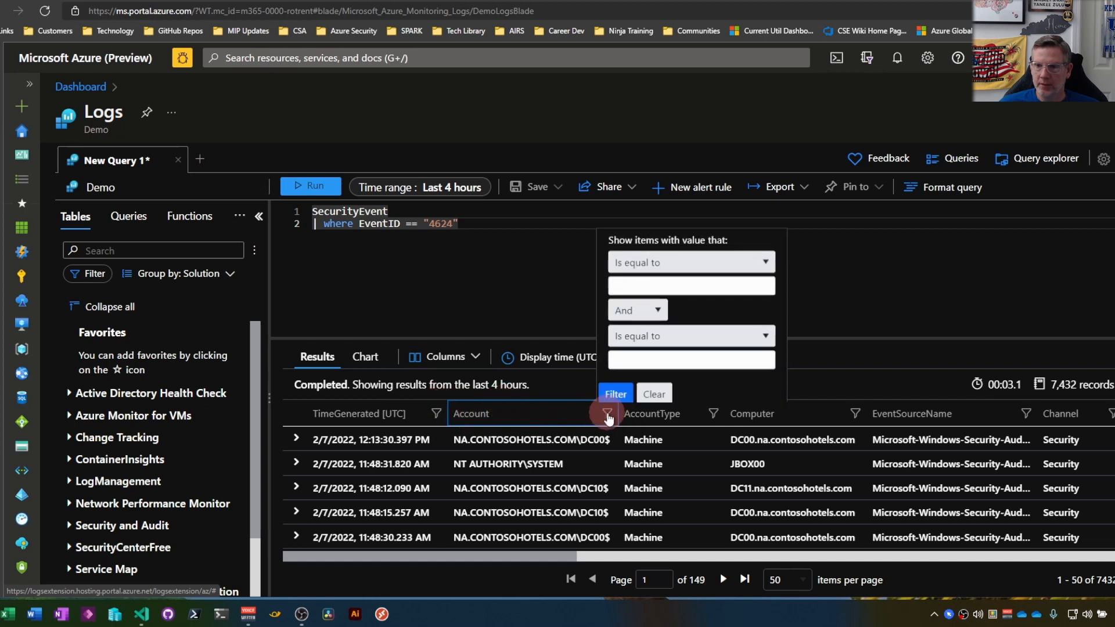
click(688, 261)
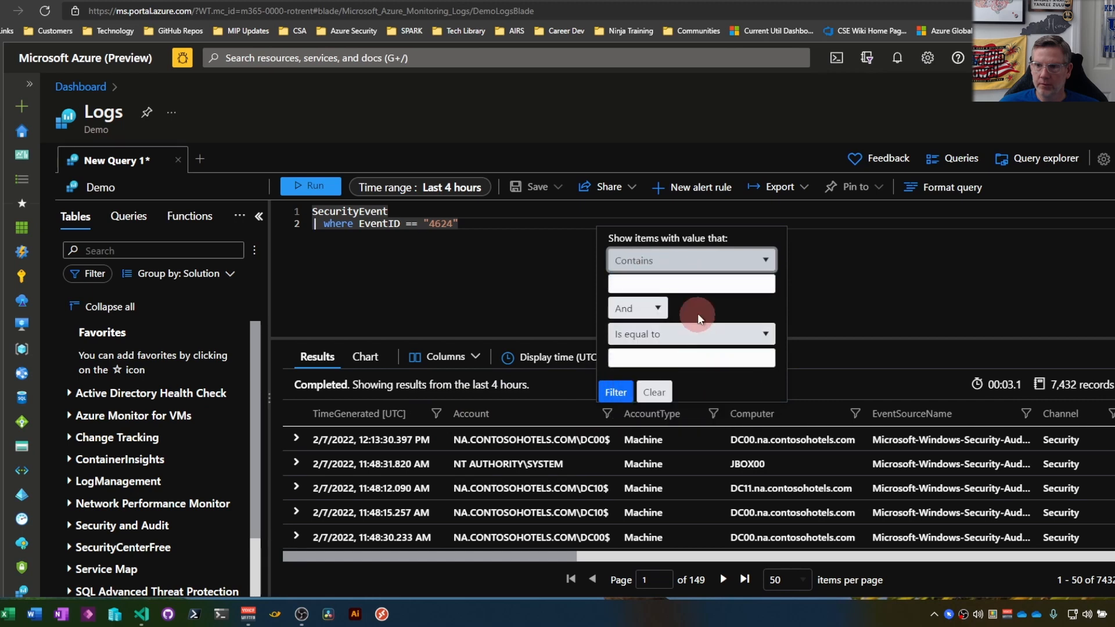
click(690, 282)
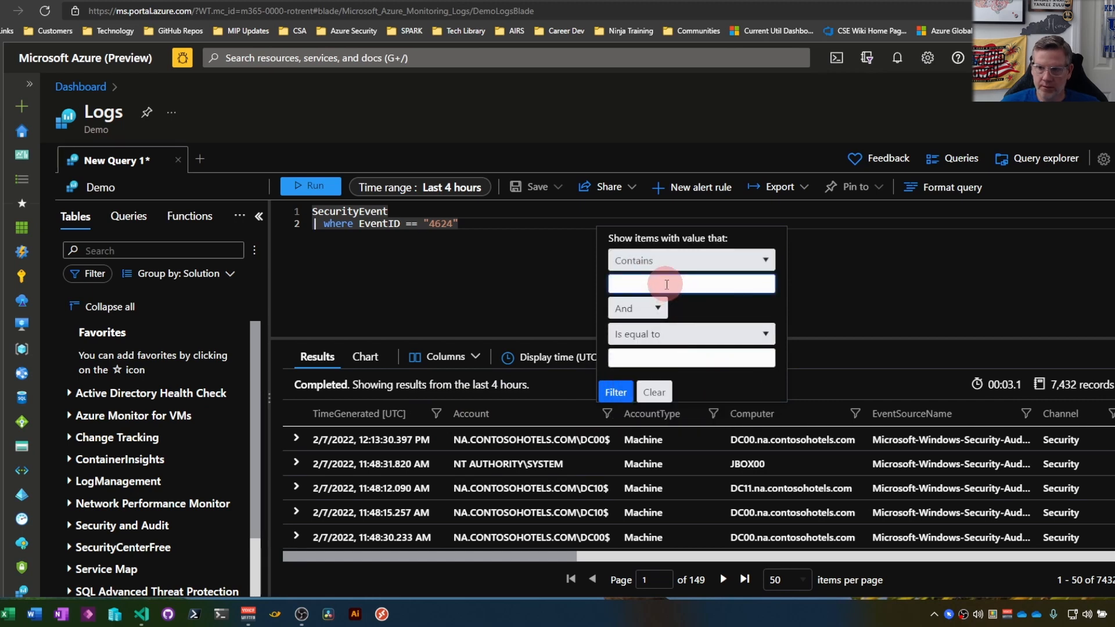
text(DC)
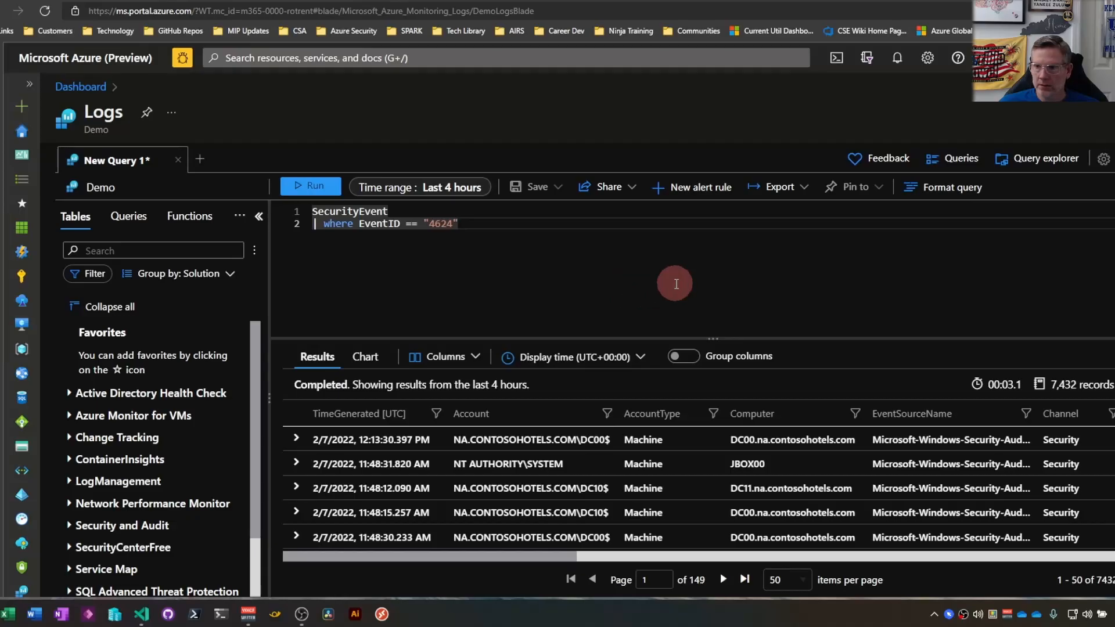
- Sort by TimeGenerated ascending then descending, then sort the results by Account
click(359, 413)
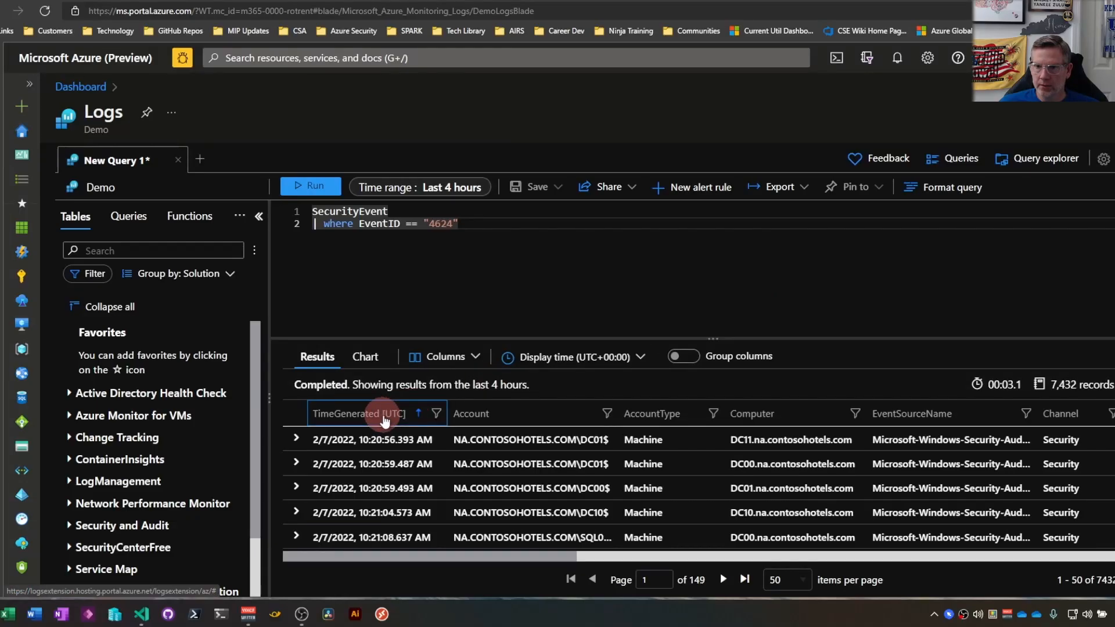
mouse_move(418, 408)
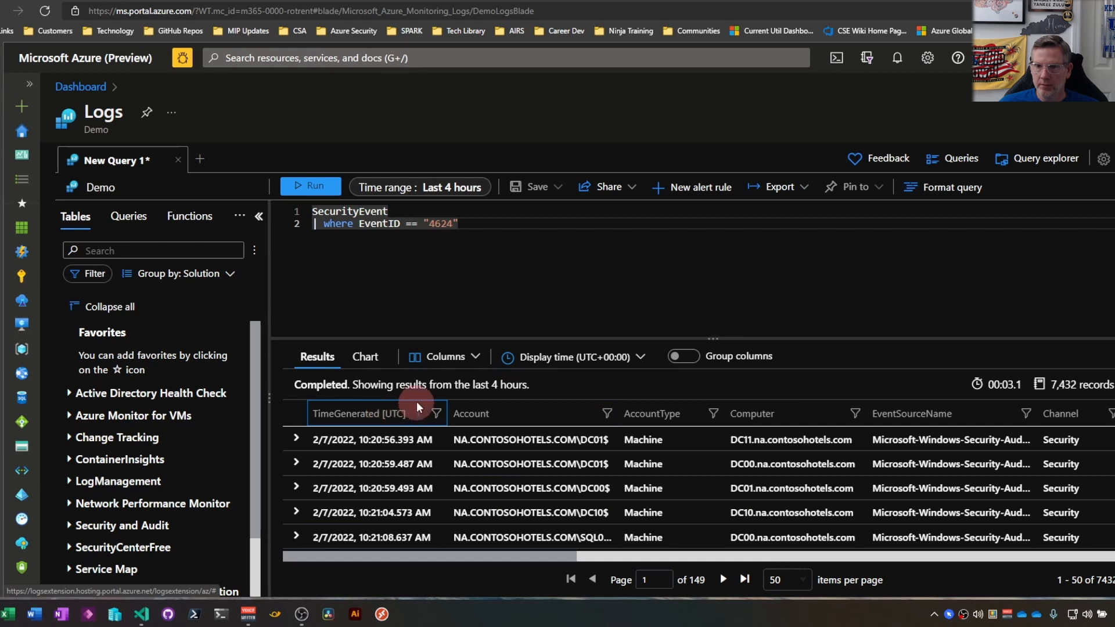
click(359, 413)
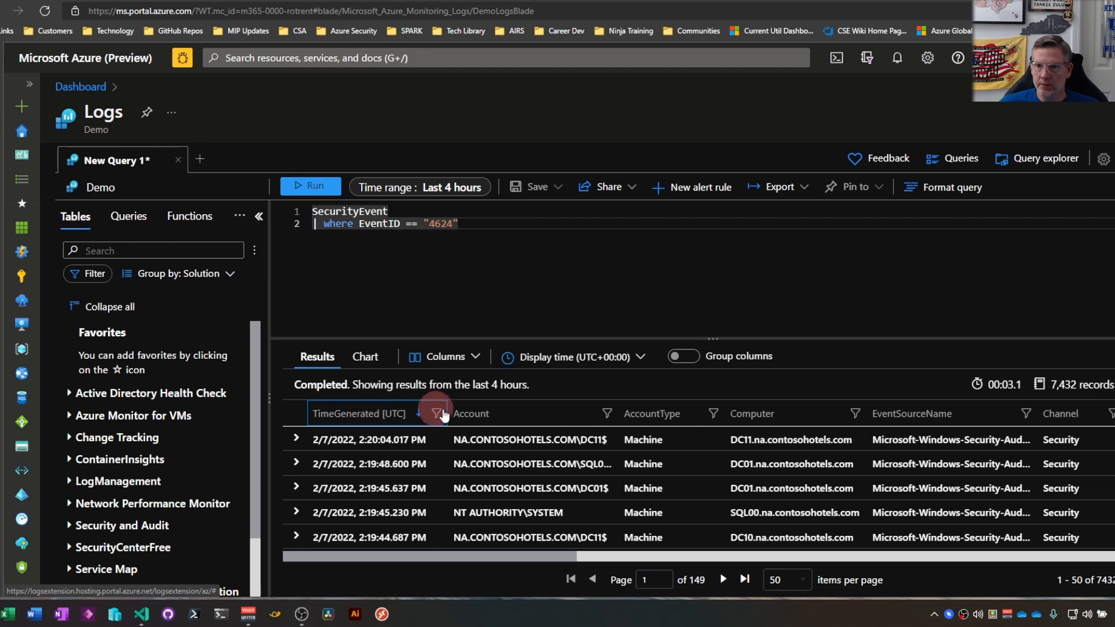
click(471, 413)
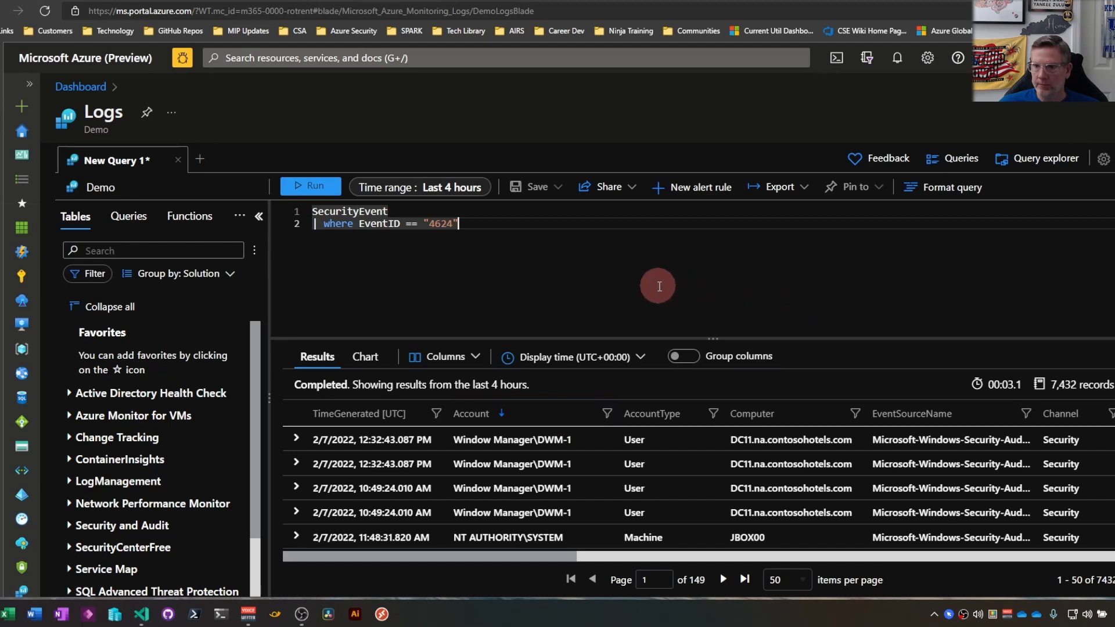
- Turn on Group columns and reverse the EventSourceName and Account grouping sort orders
click(681, 356)
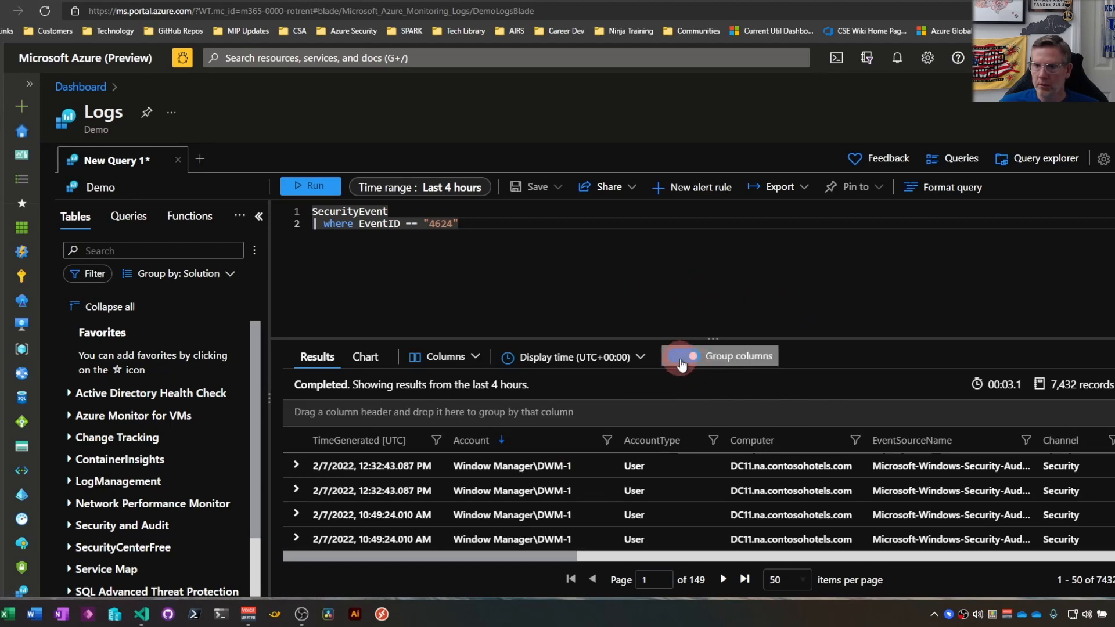
click(680, 355)
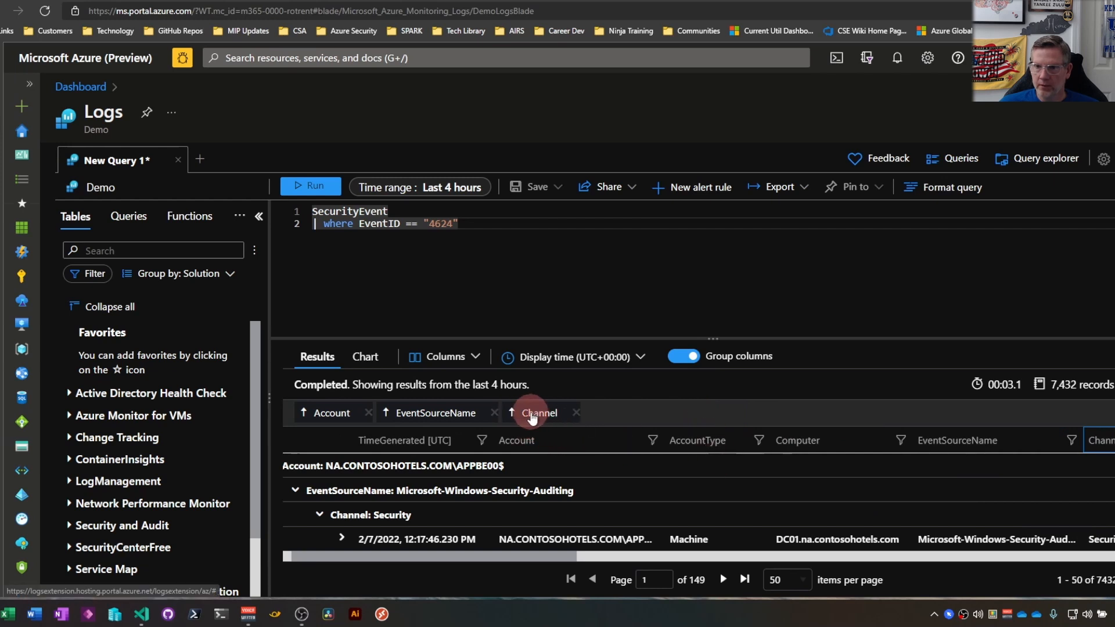
click(539, 412)
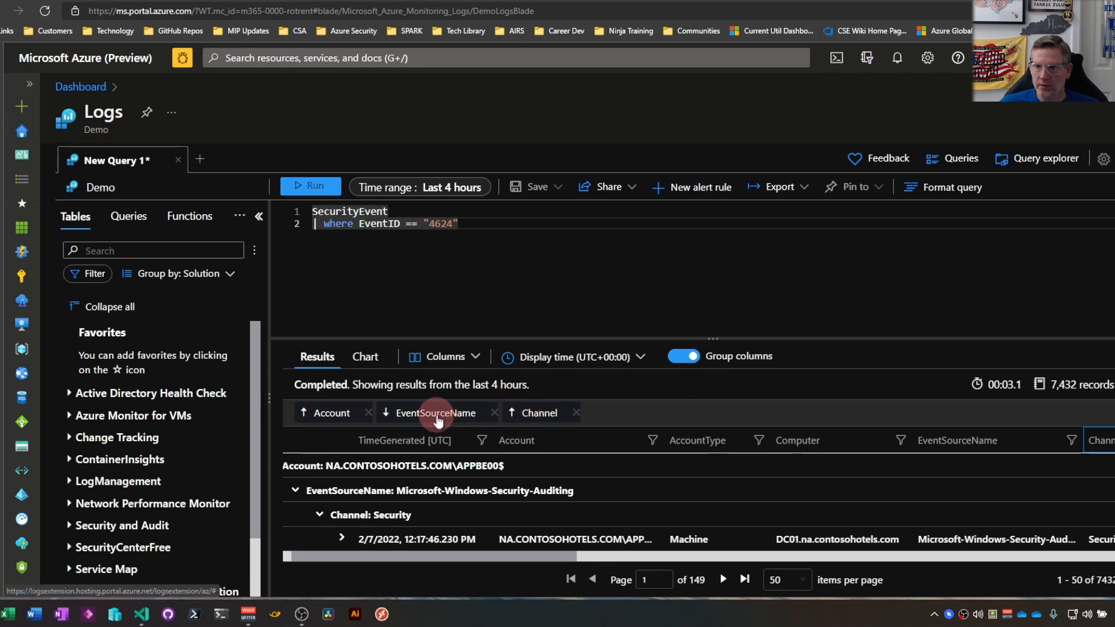
click(330, 413)
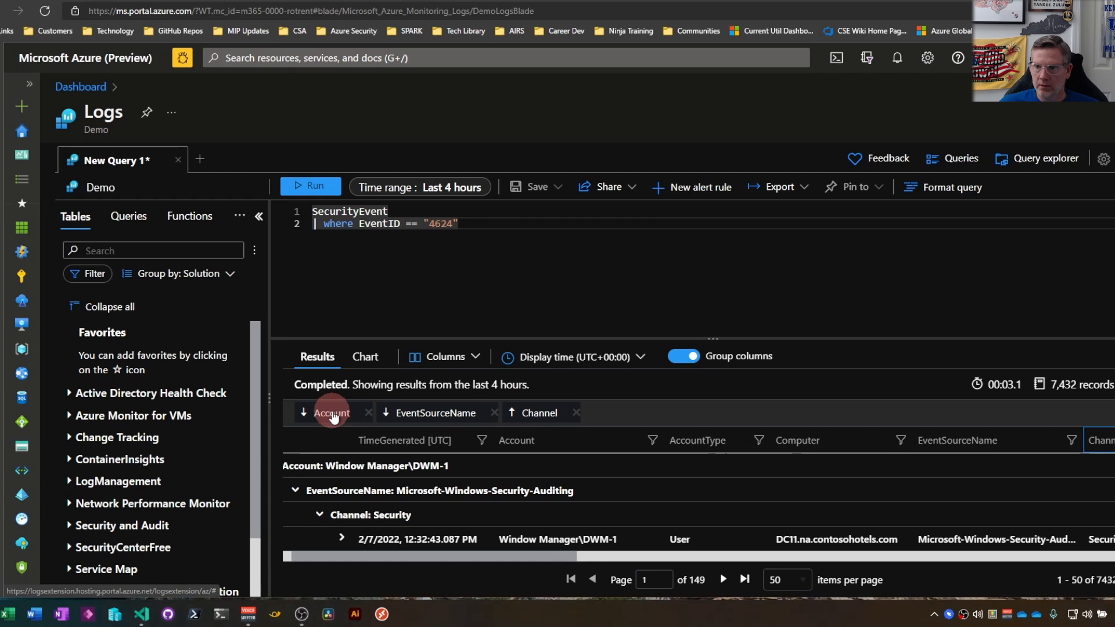
click(330, 412)
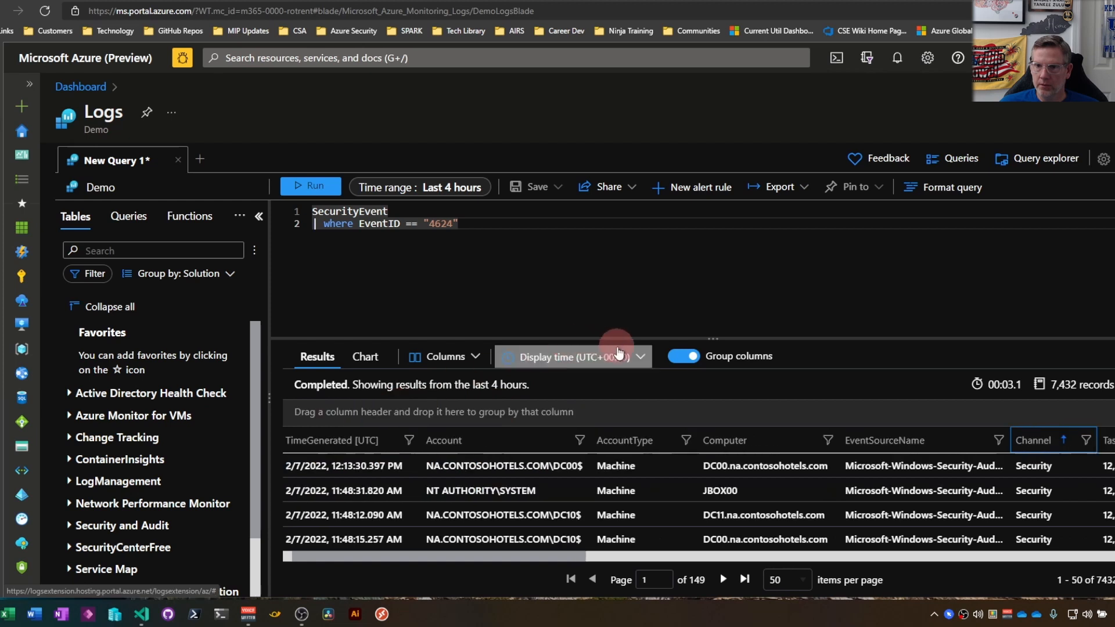
click(682, 355)
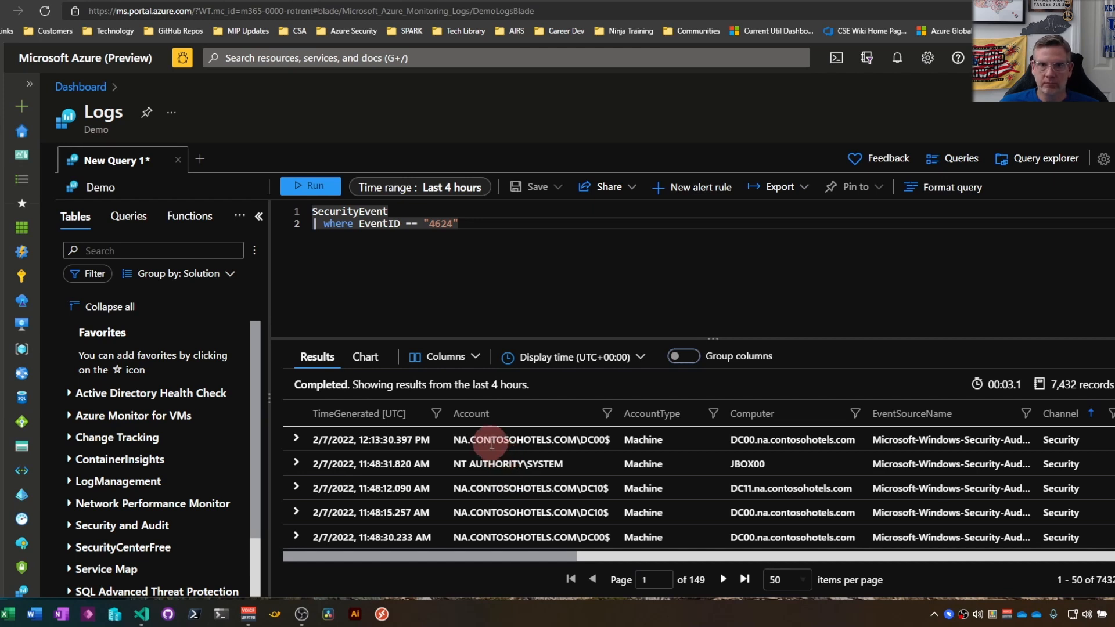
mouse_move(476, 364)
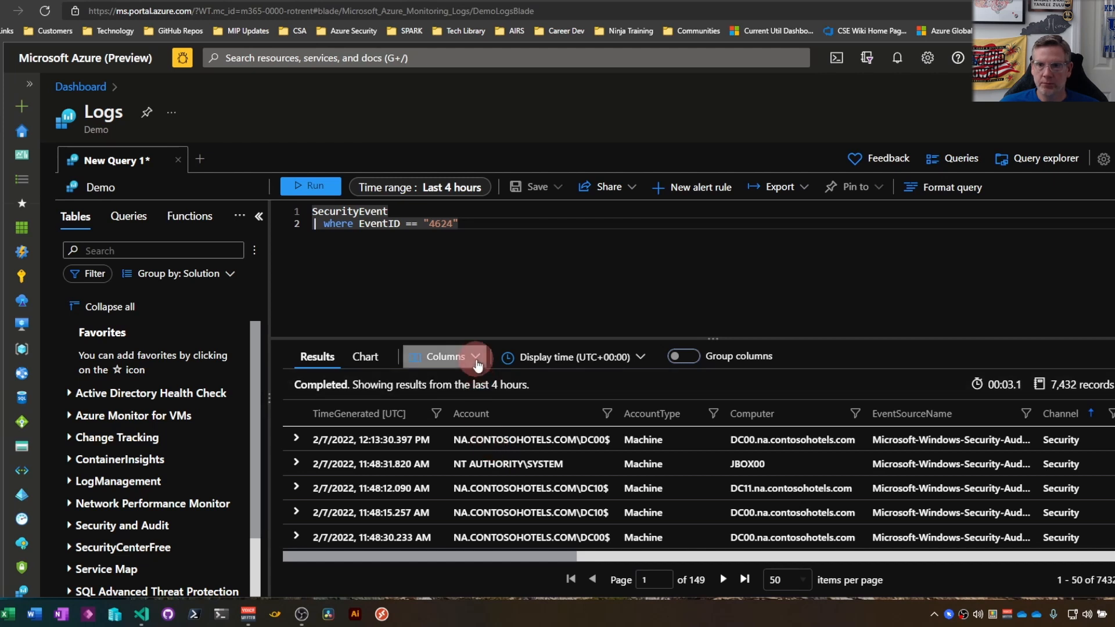
click(445, 356)
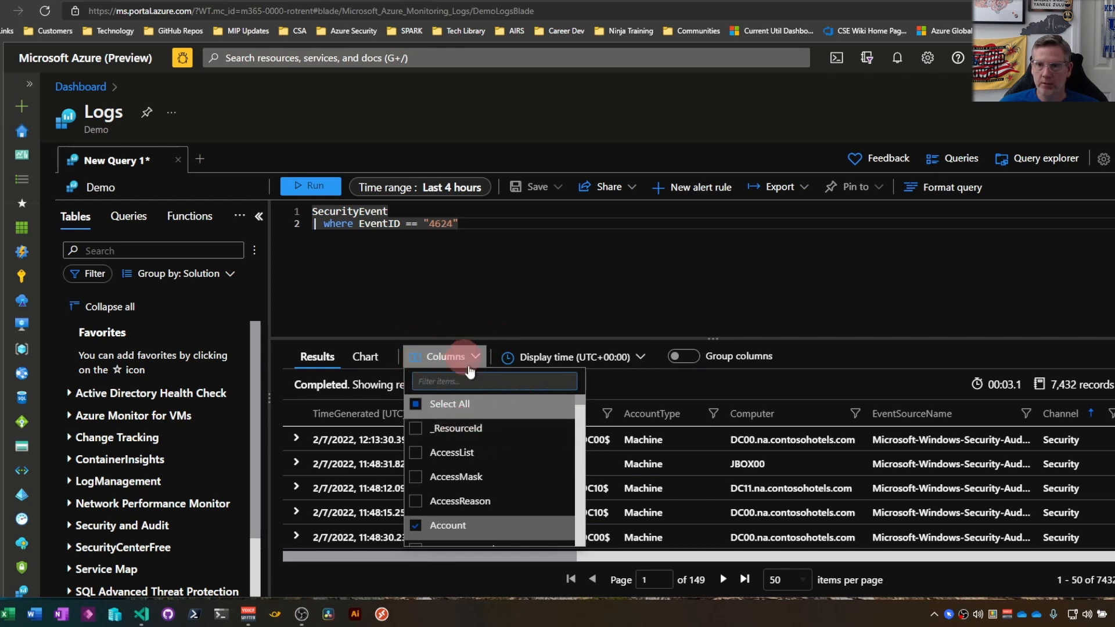
scroll(down, 3)
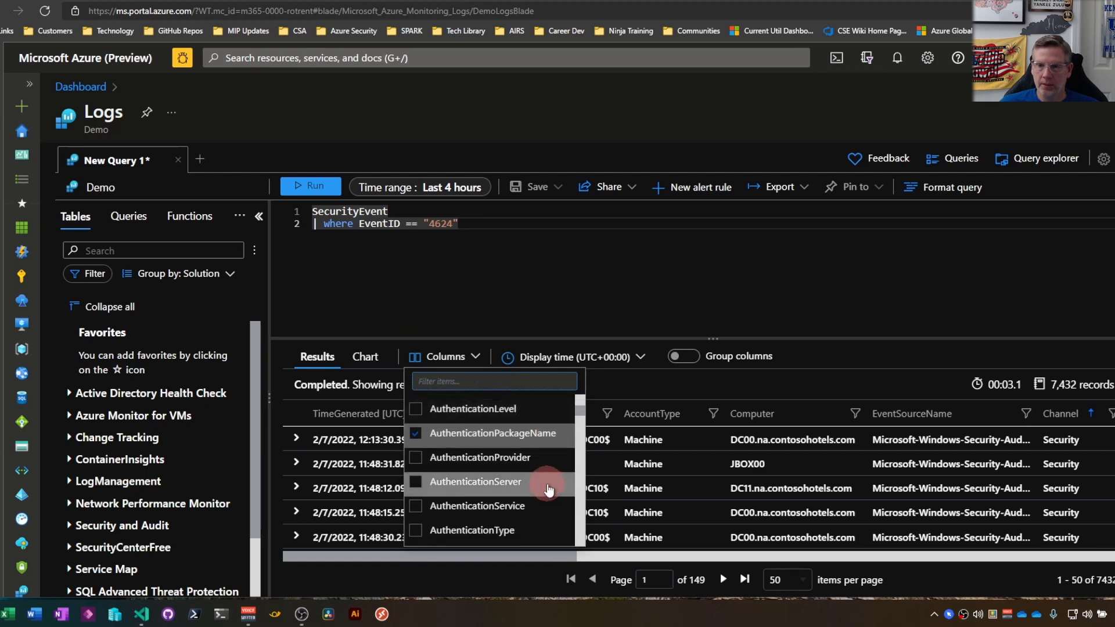
scroll(down, 3)
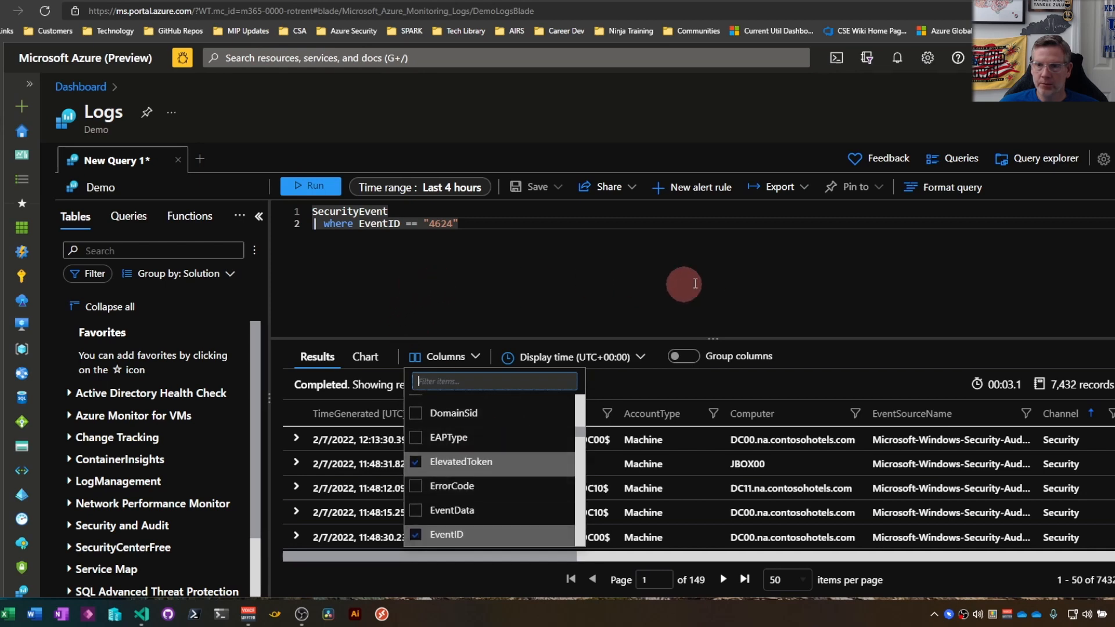
click(419, 187)
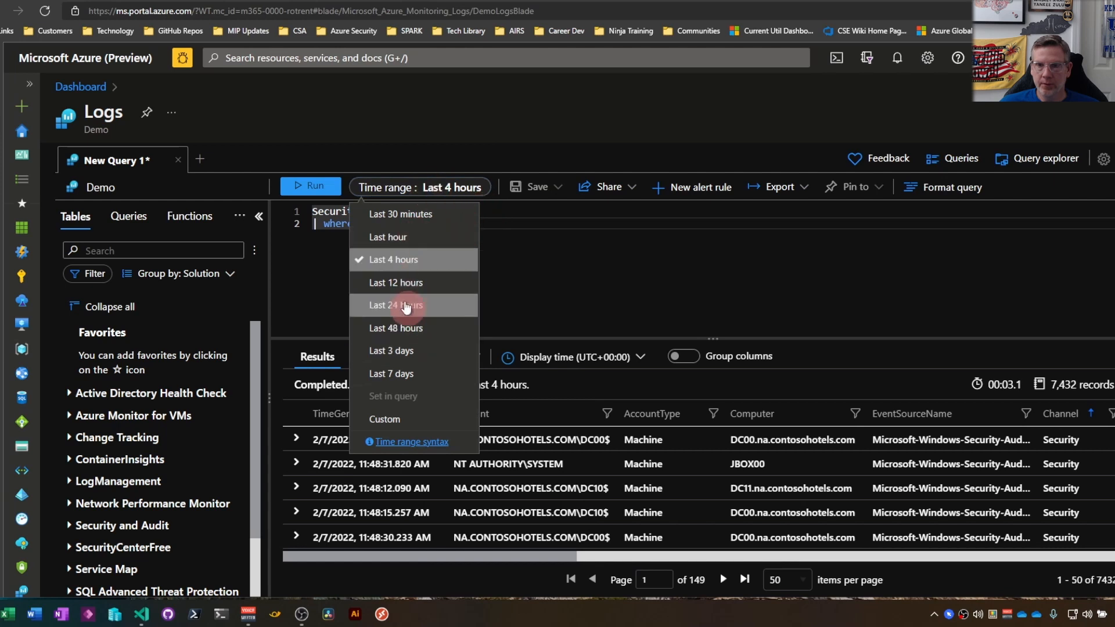
mouse_move(388, 237)
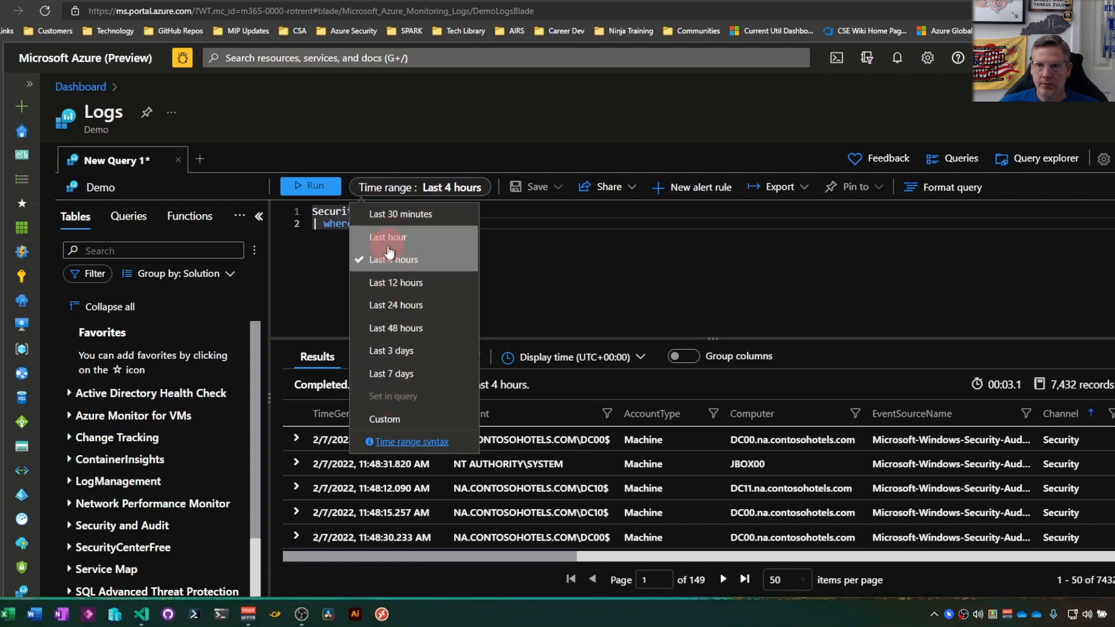
mouse_move(389, 418)
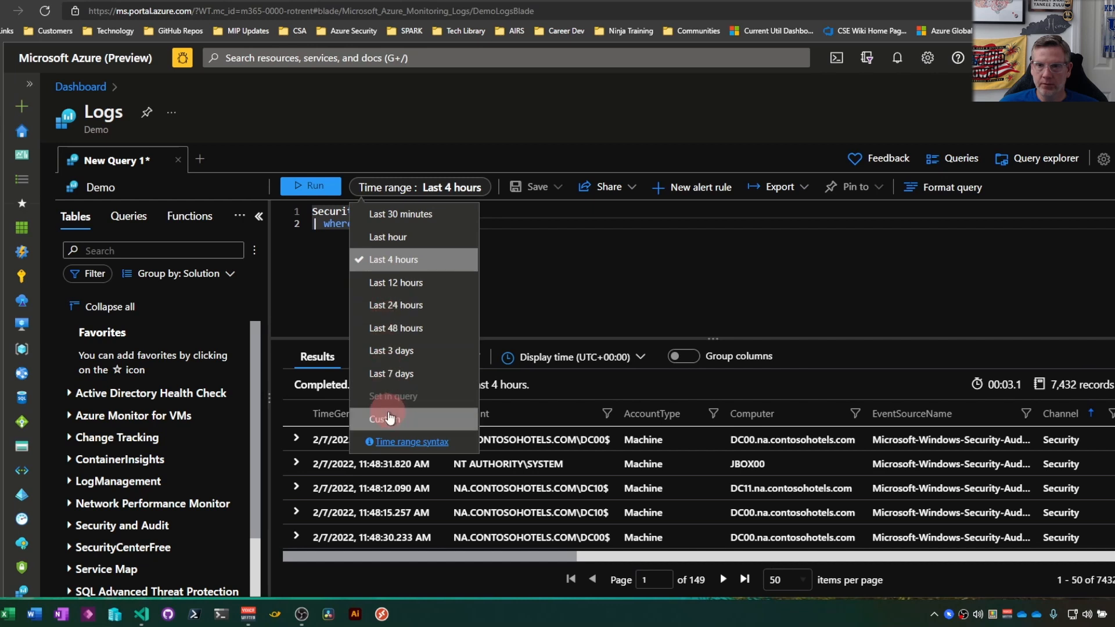
click(385, 419)
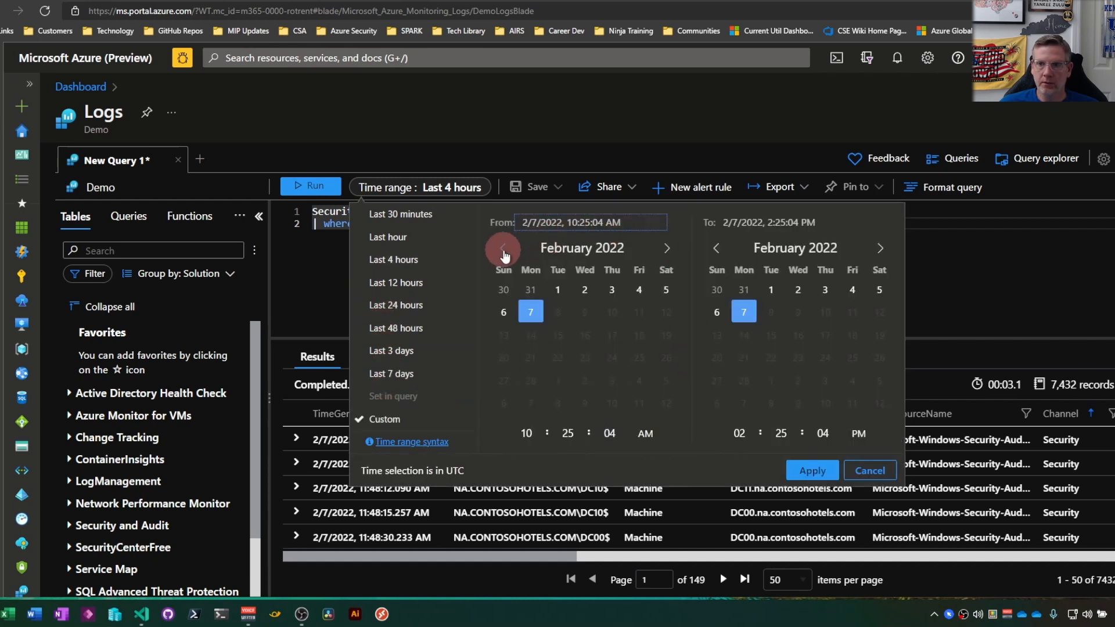
click(503, 248)
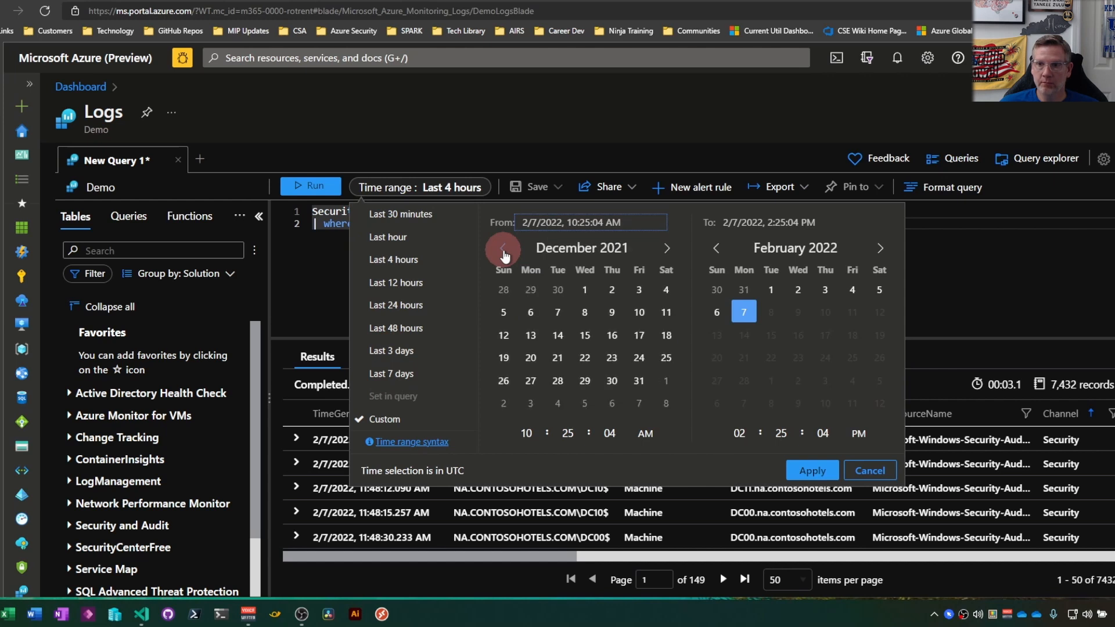
click(504, 248)
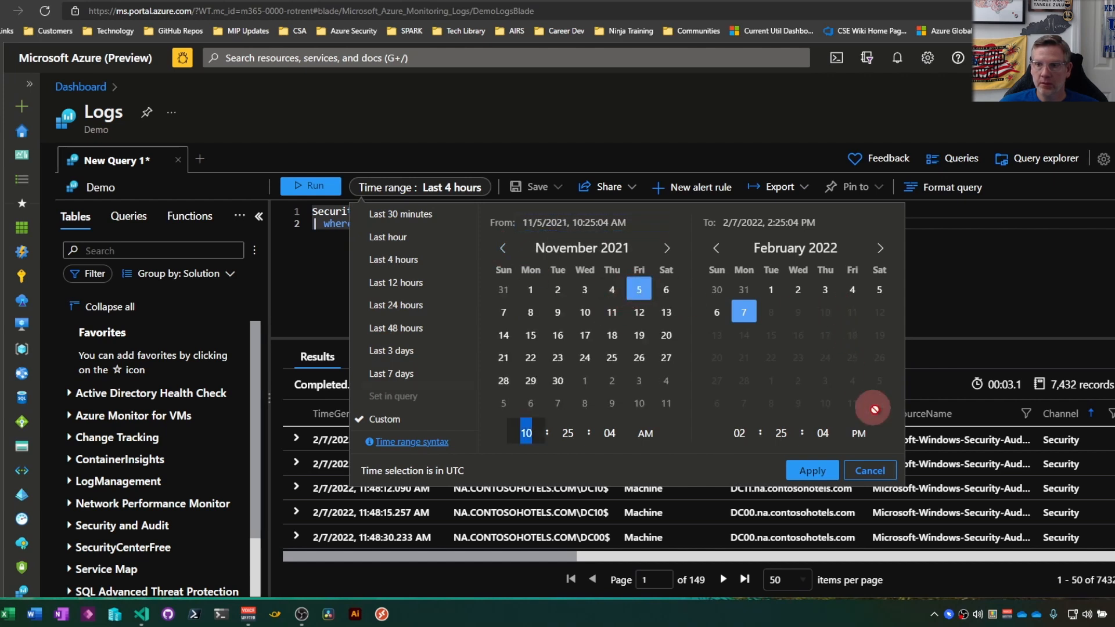
click(868, 470)
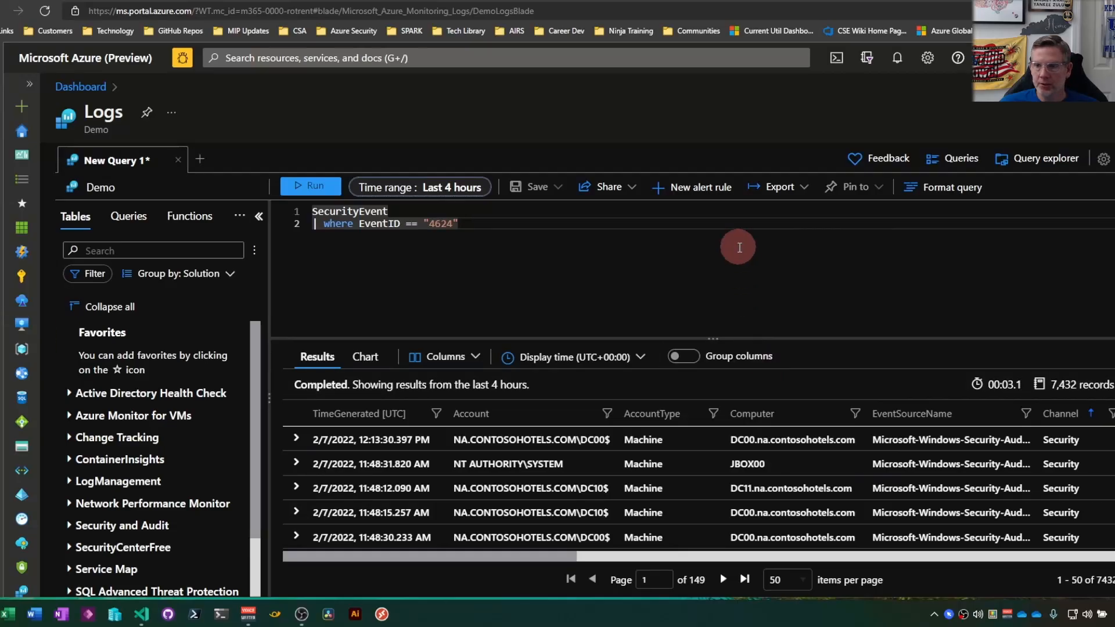
mouse_move(860, 532)
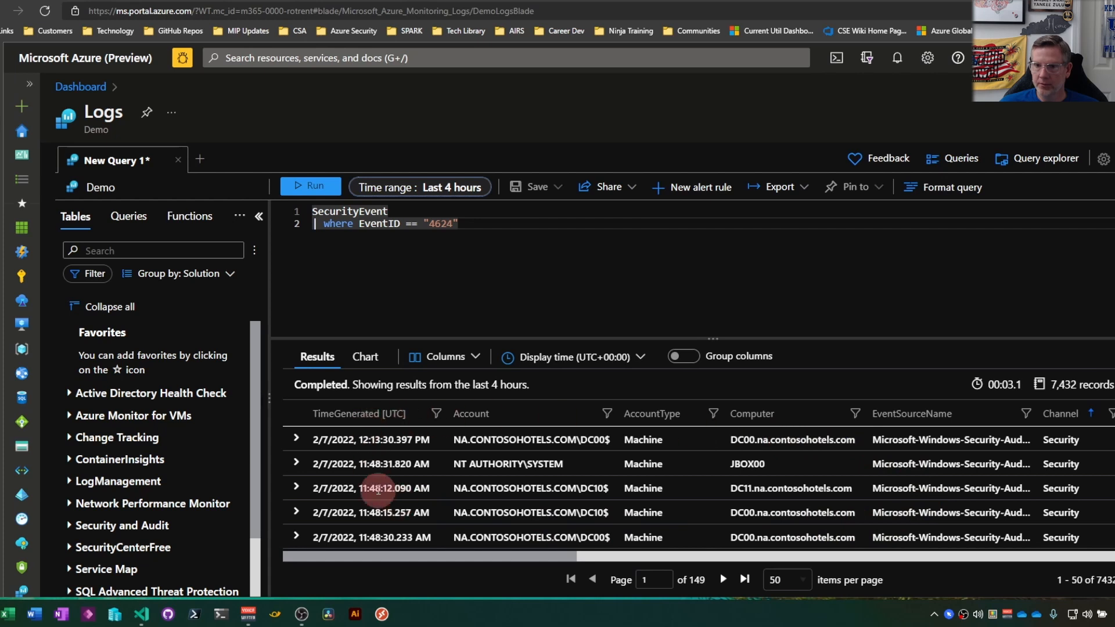
mouse_move(365, 356)
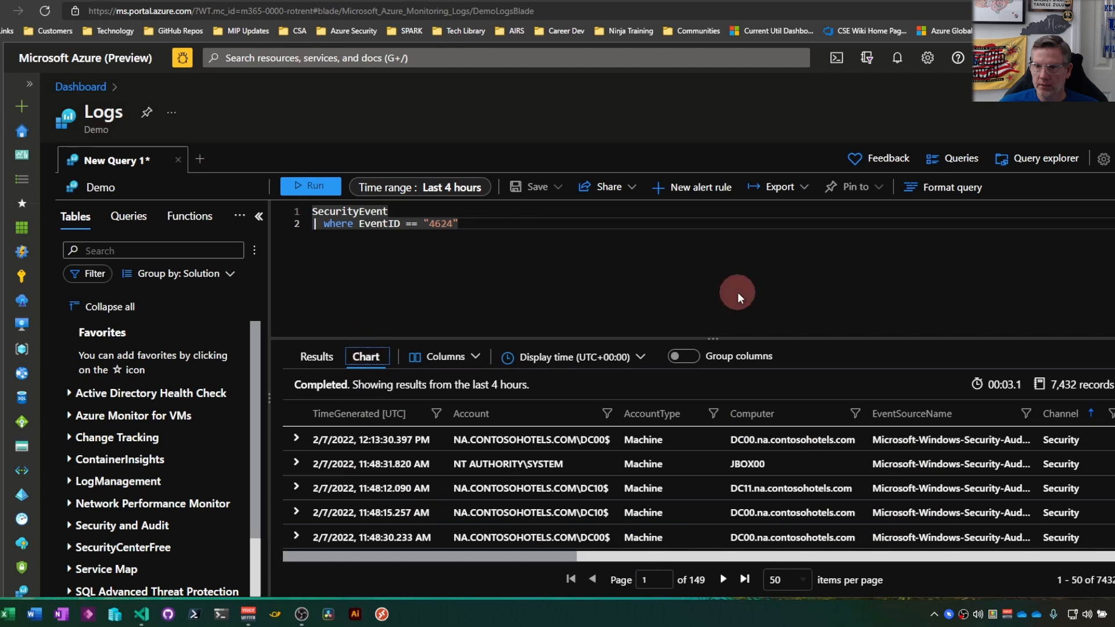
mouse_move(847, 329)
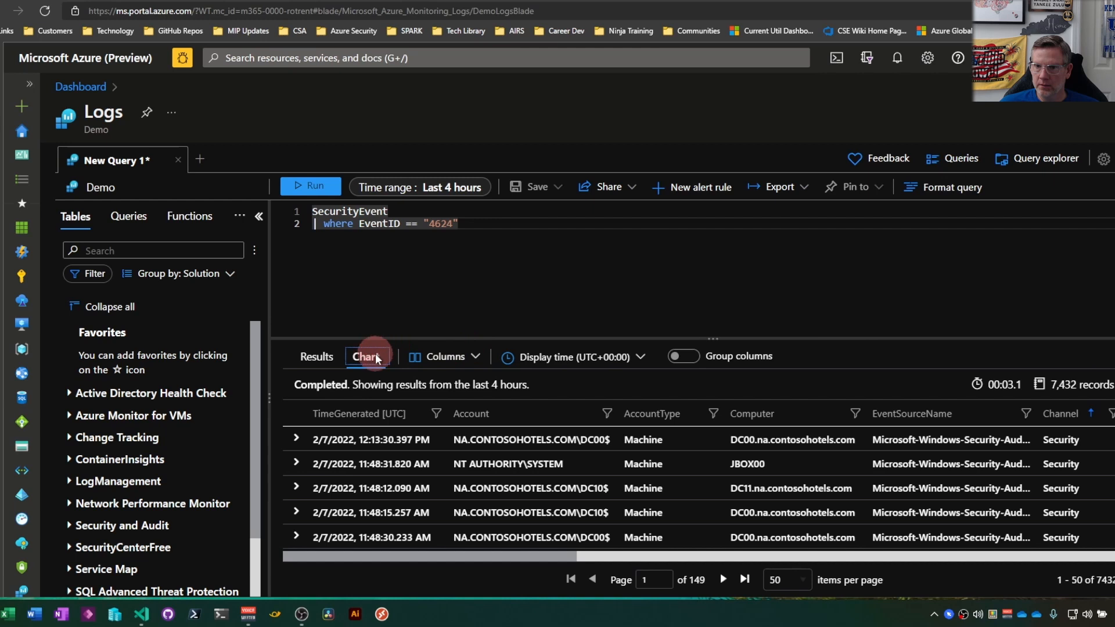
click(365, 356)
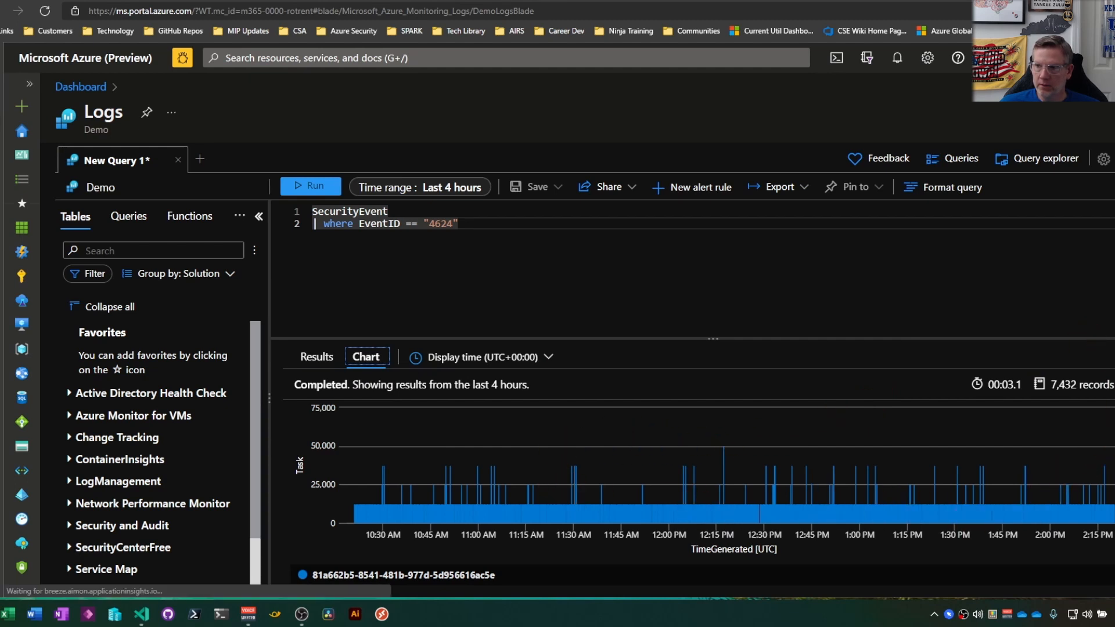
scroll(down, 3)
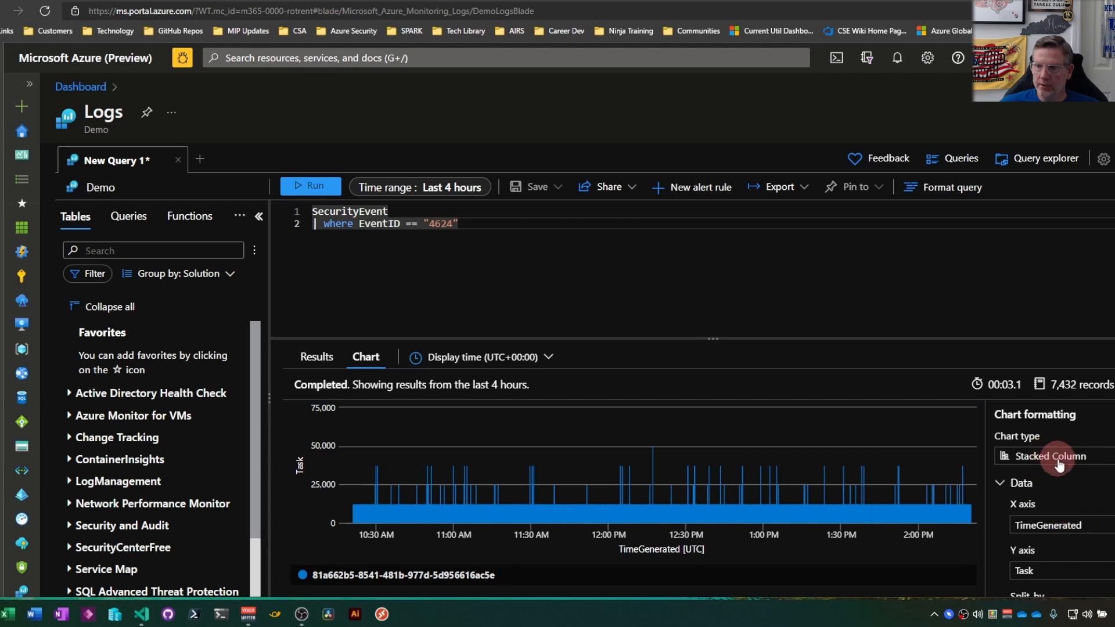
click(1052, 456)
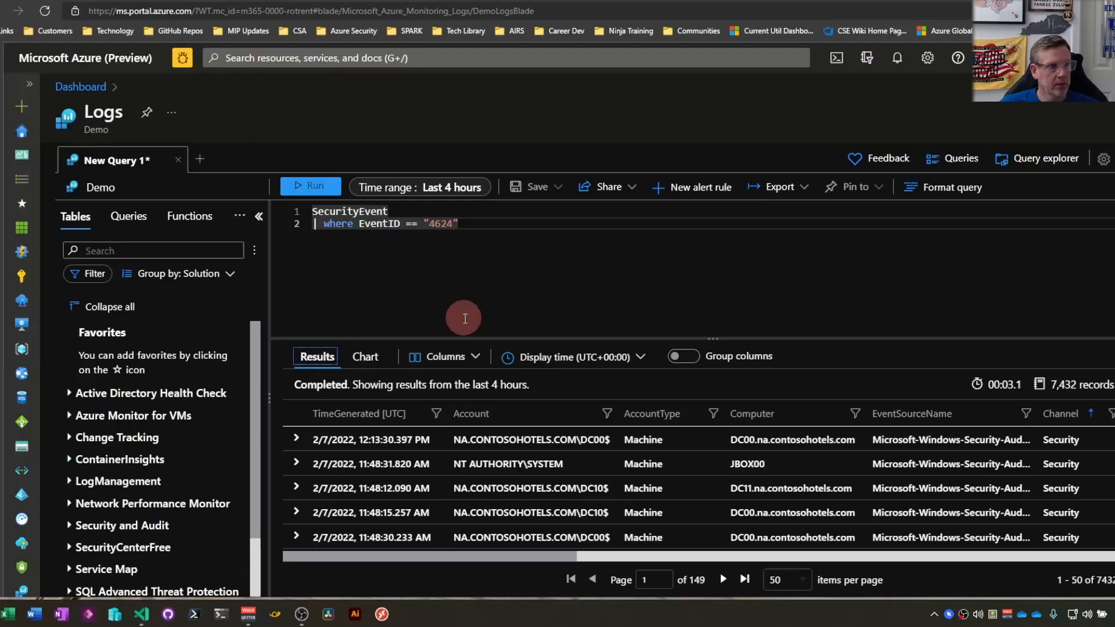
mouse_move(641, 265)
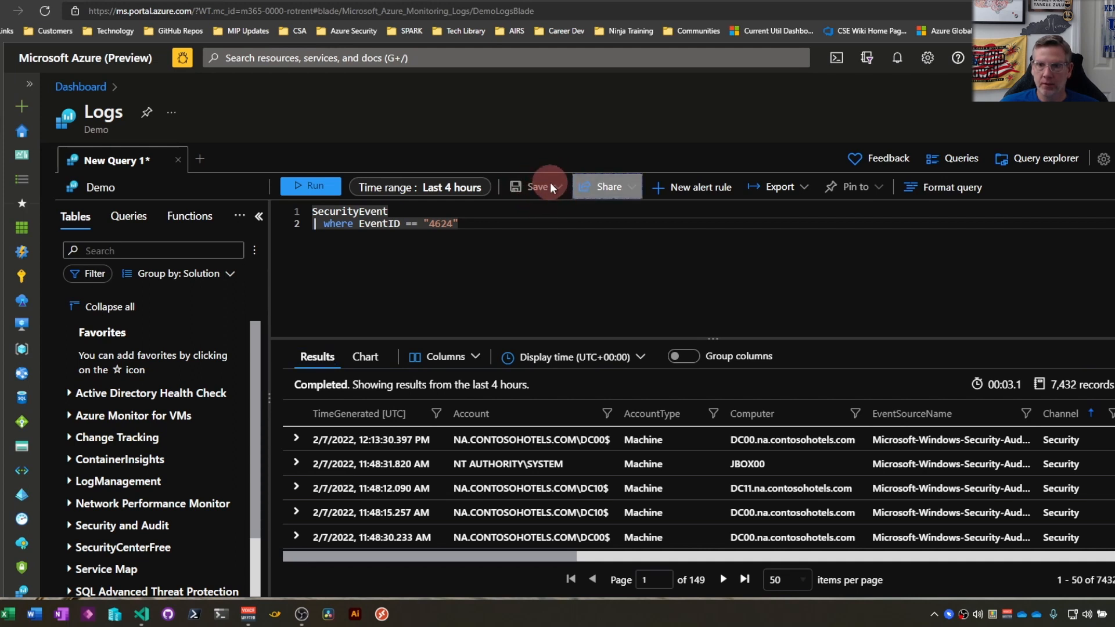
mouse_move(552, 187)
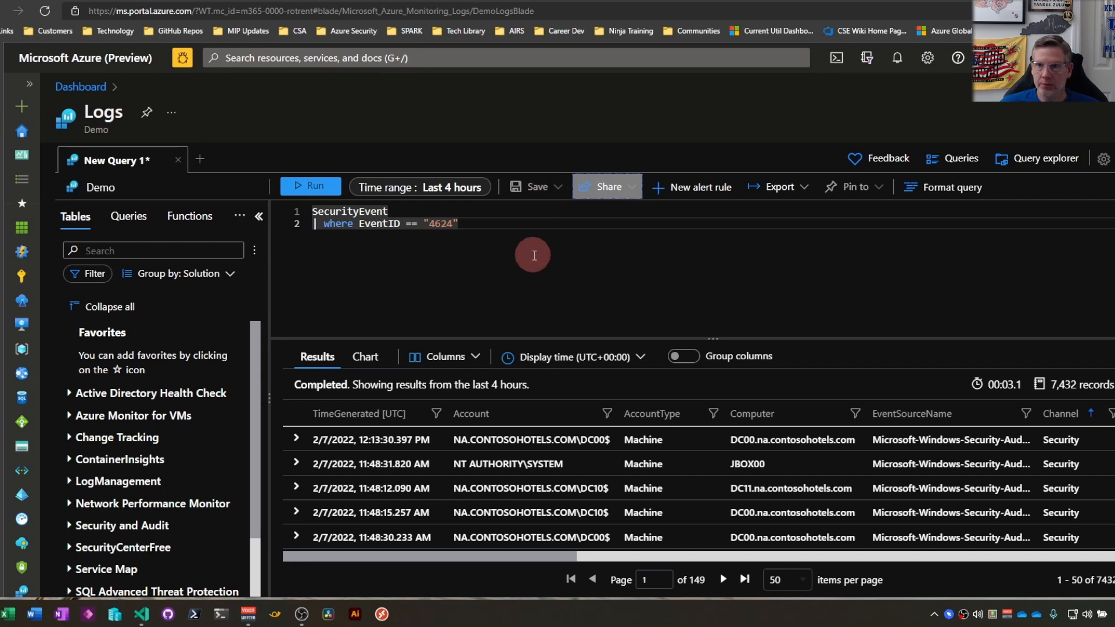
click(605, 187)
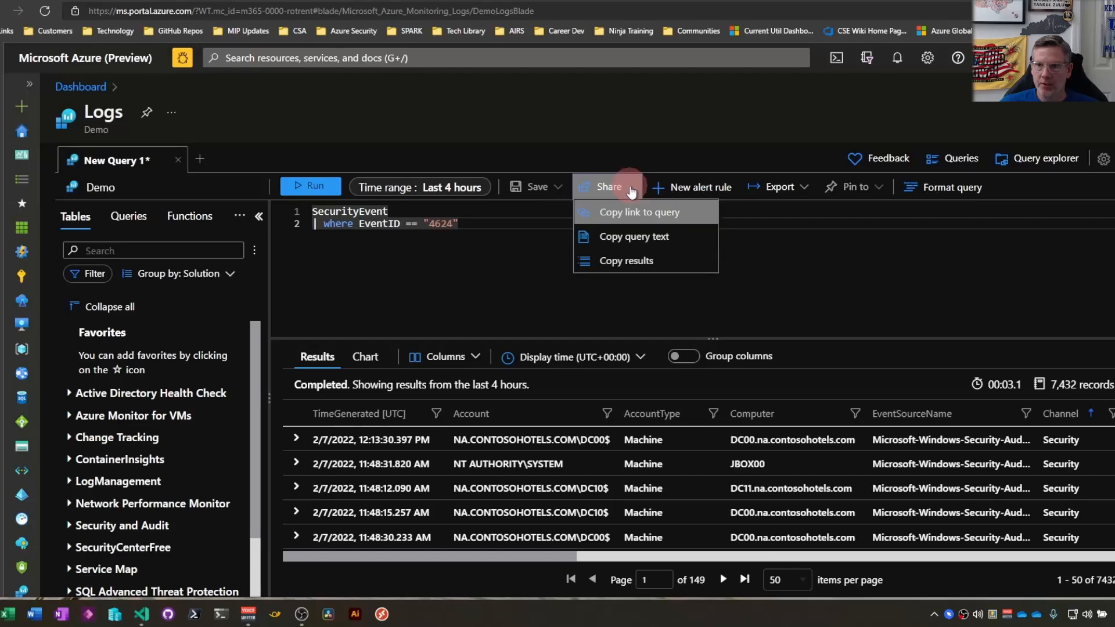
mouse_move(667, 219)
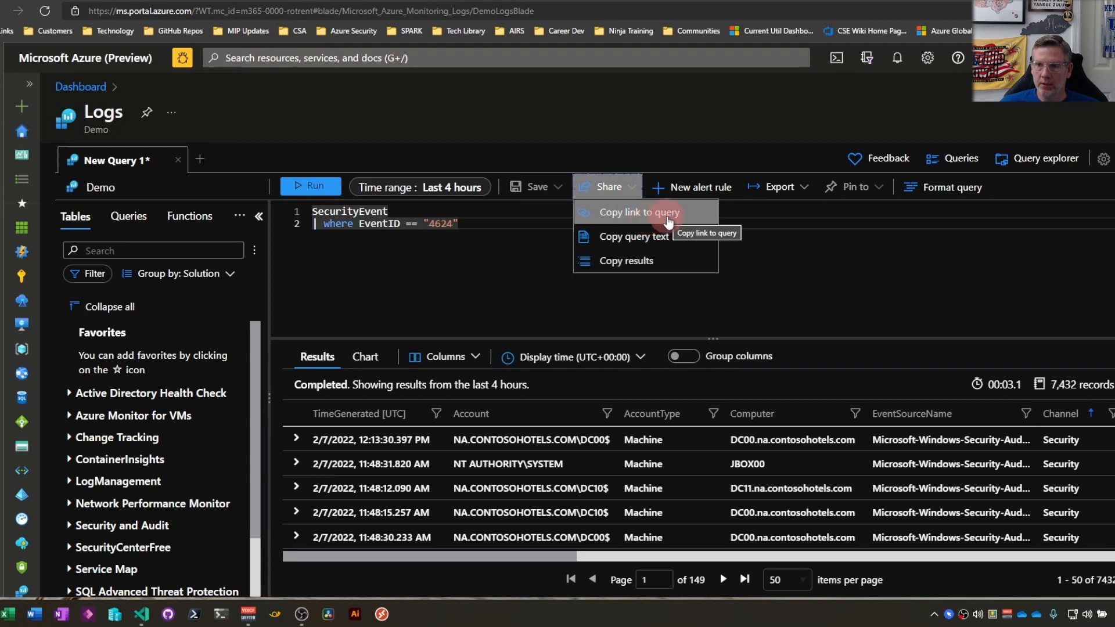
mouse_move(667, 236)
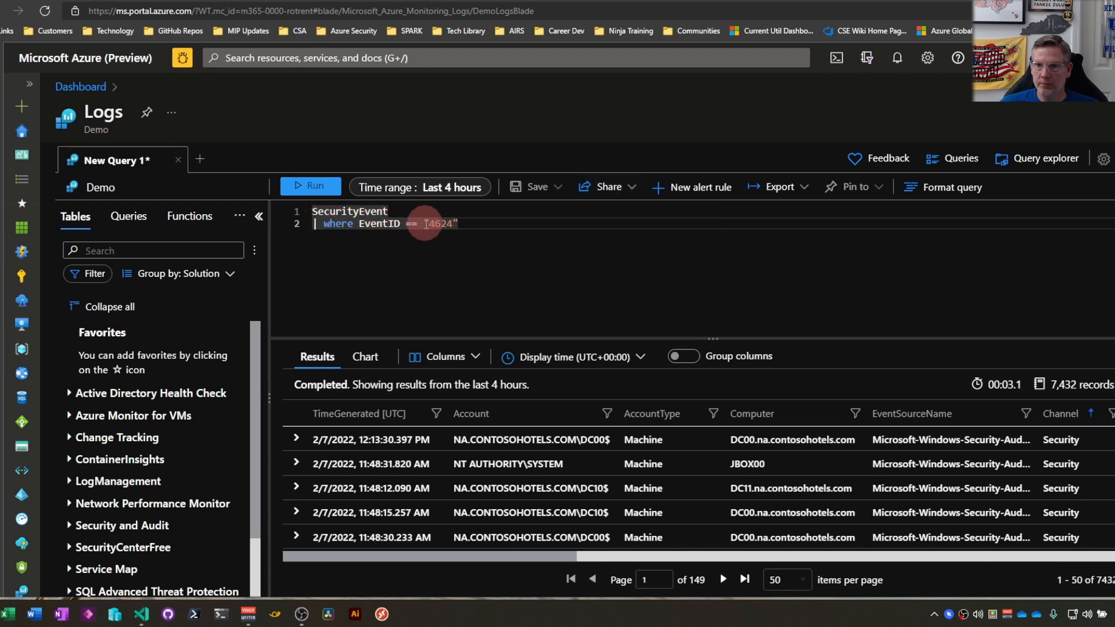
click(606, 187)
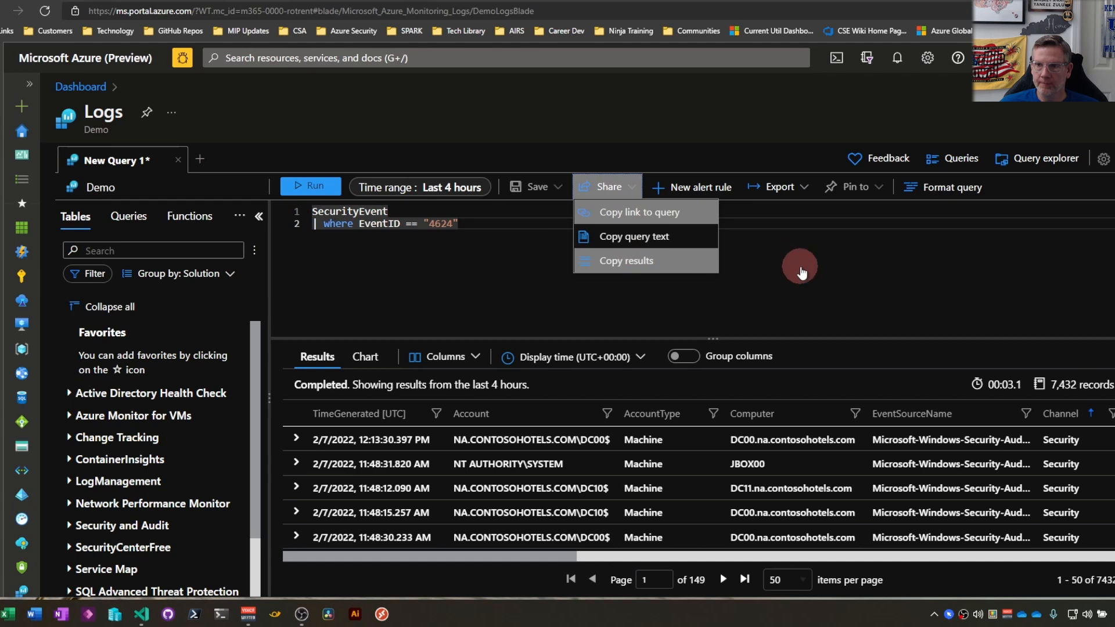
click(627, 261)
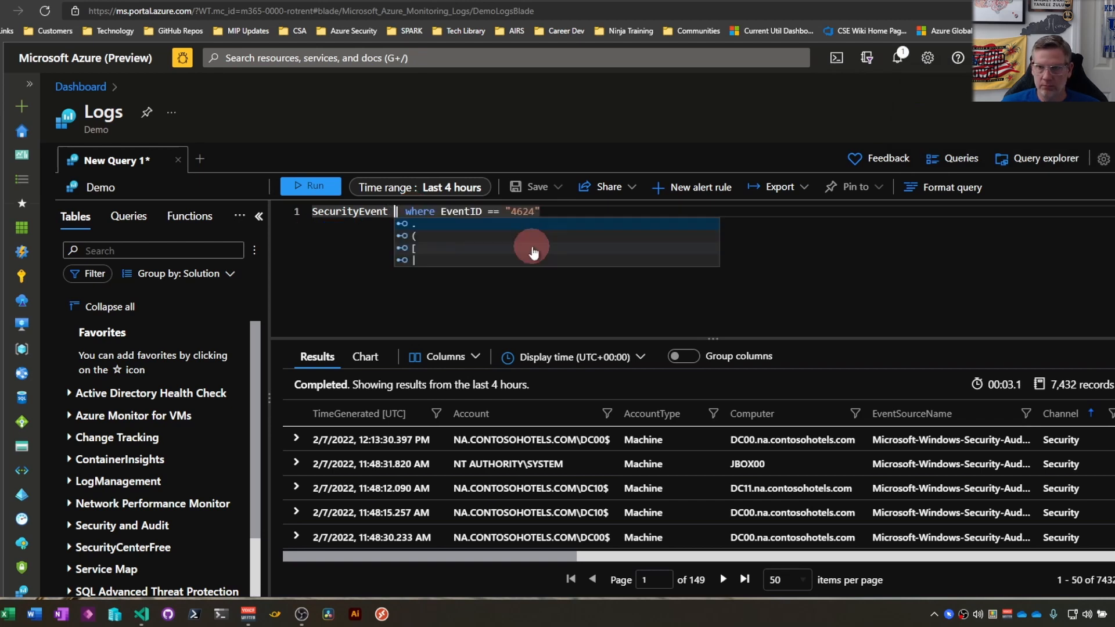
mouse_move(788, 260)
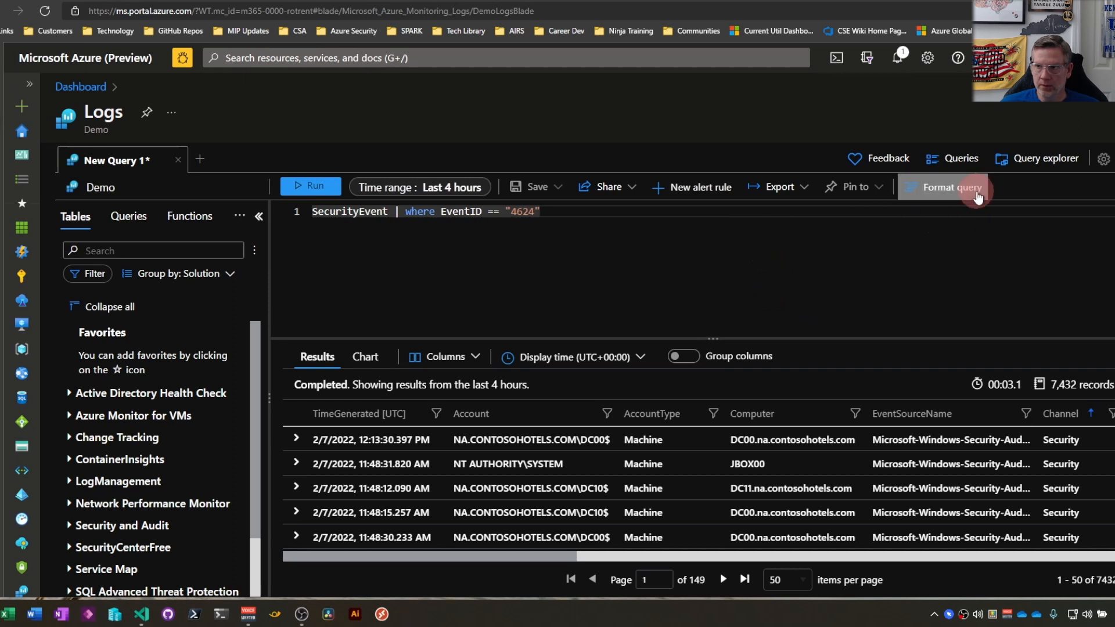
- Apply Format query twice so the one-line SecurityEvent query splits back onto two lines
click(951, 186)
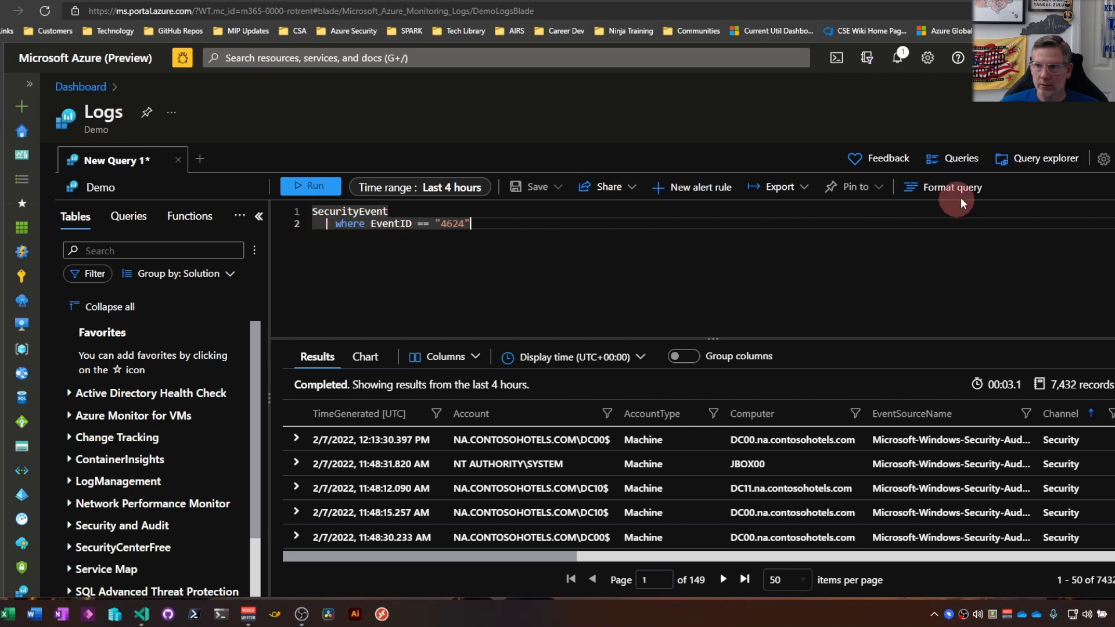
click(951, 187)
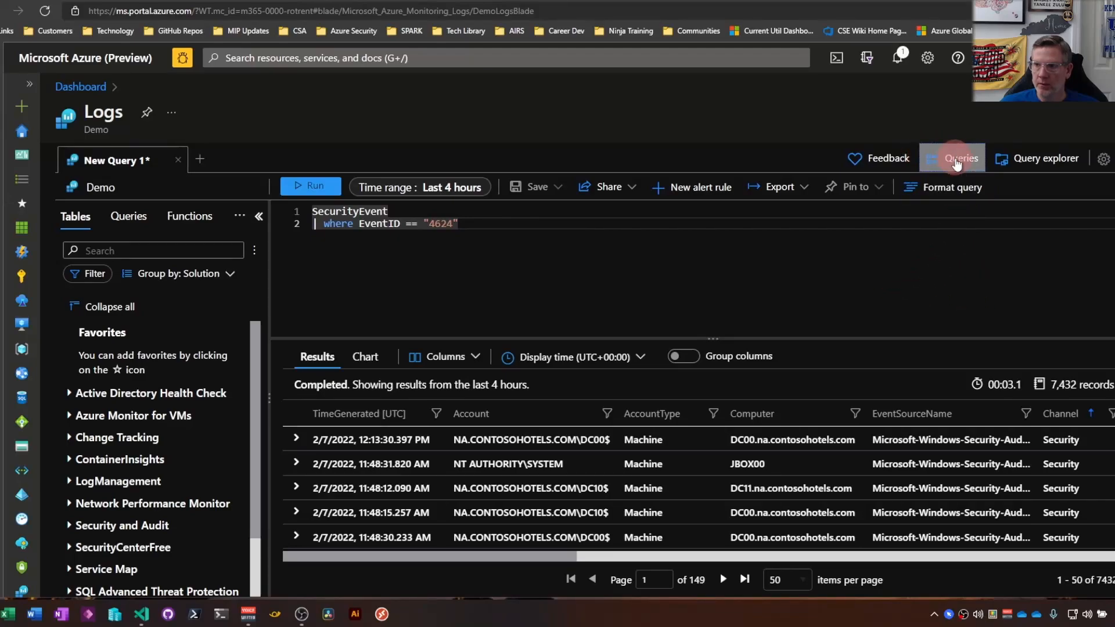
- Run the Audit example 'Group number of requests based on the IP address', then delete it
click(956, 158)
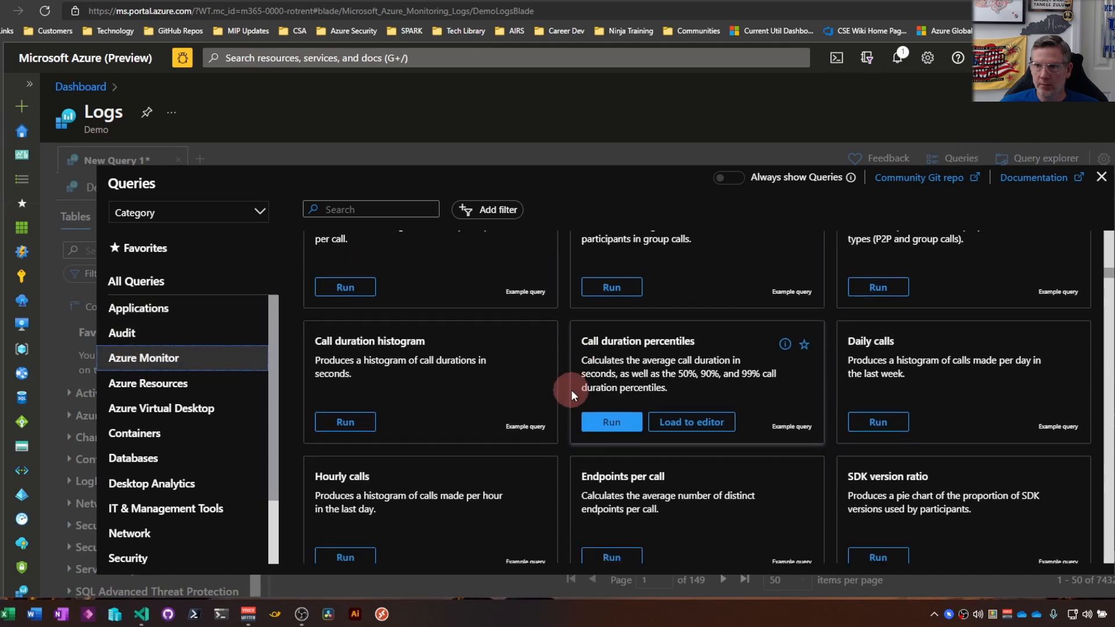
scroll(down, 3)
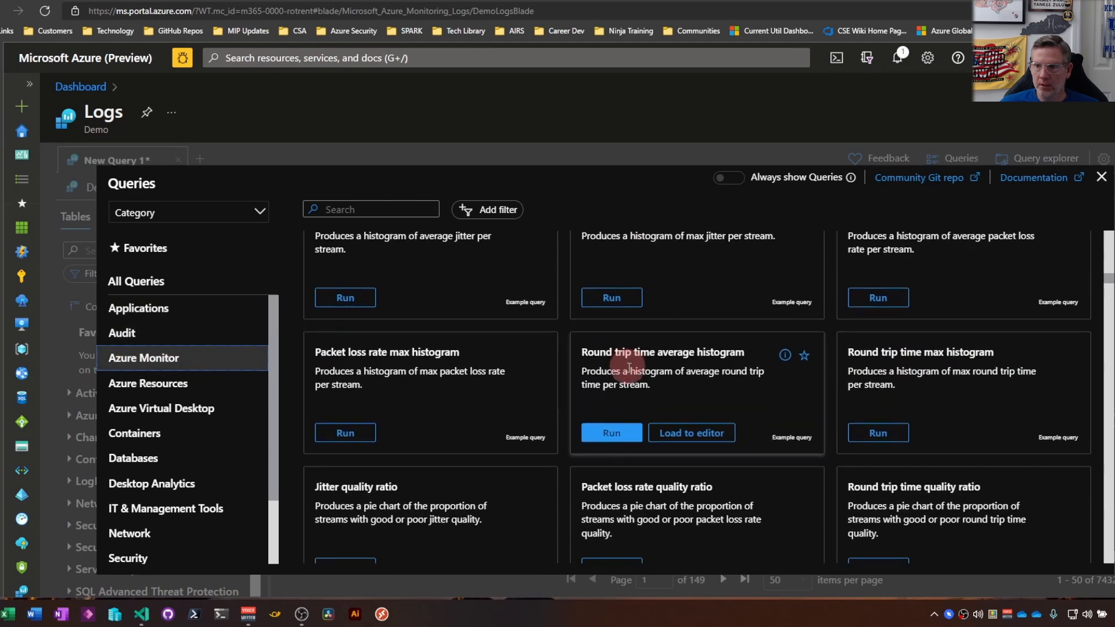
click(121, 332)
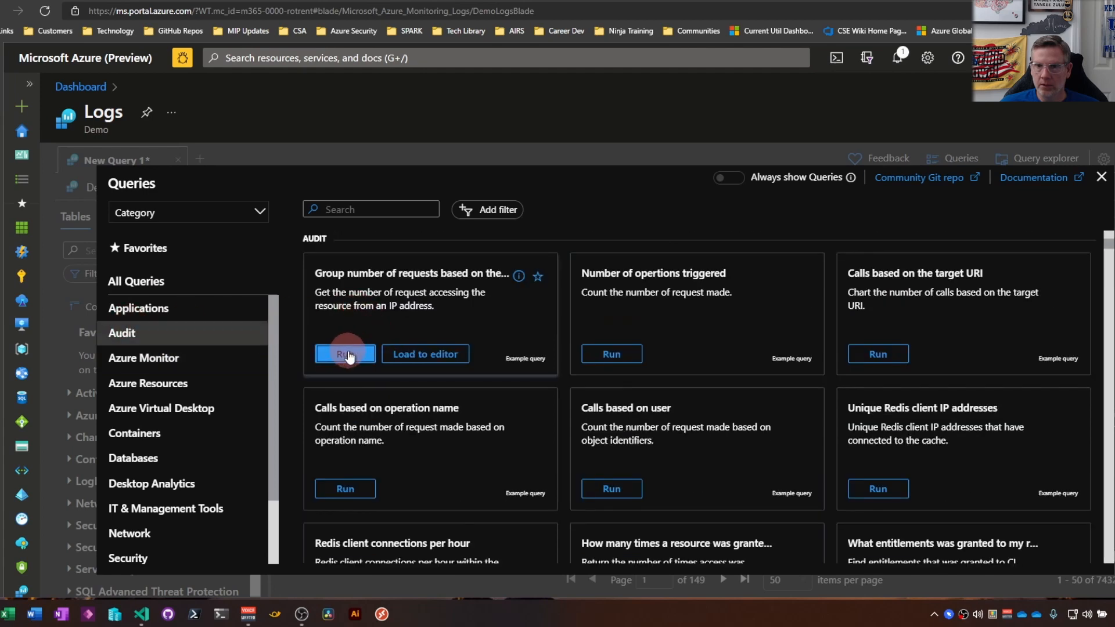
click(345, 354)
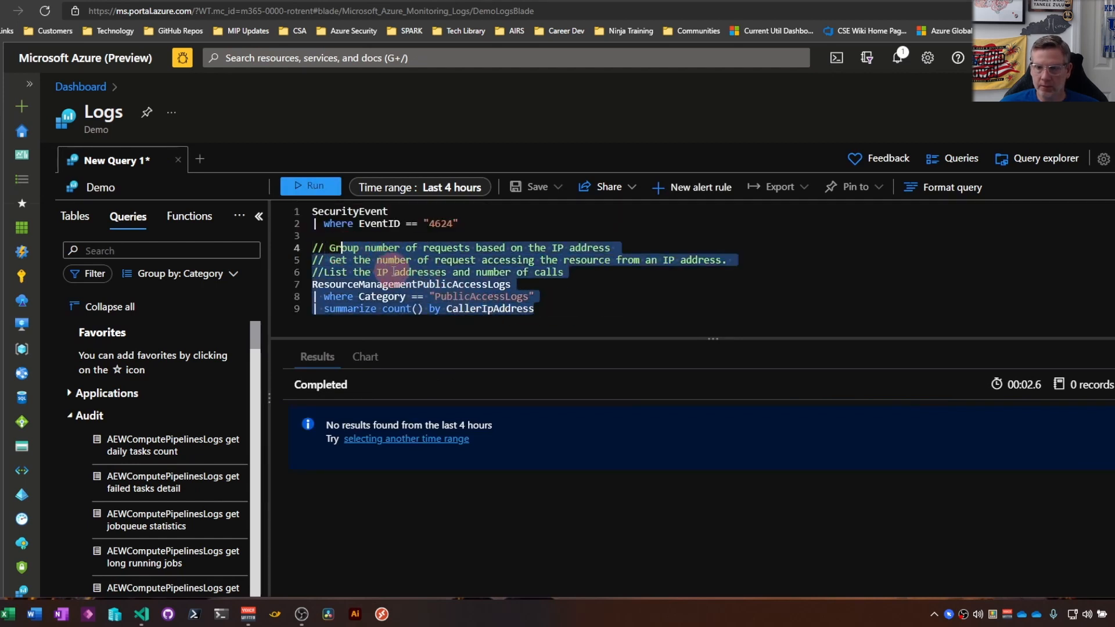
key(Delete)
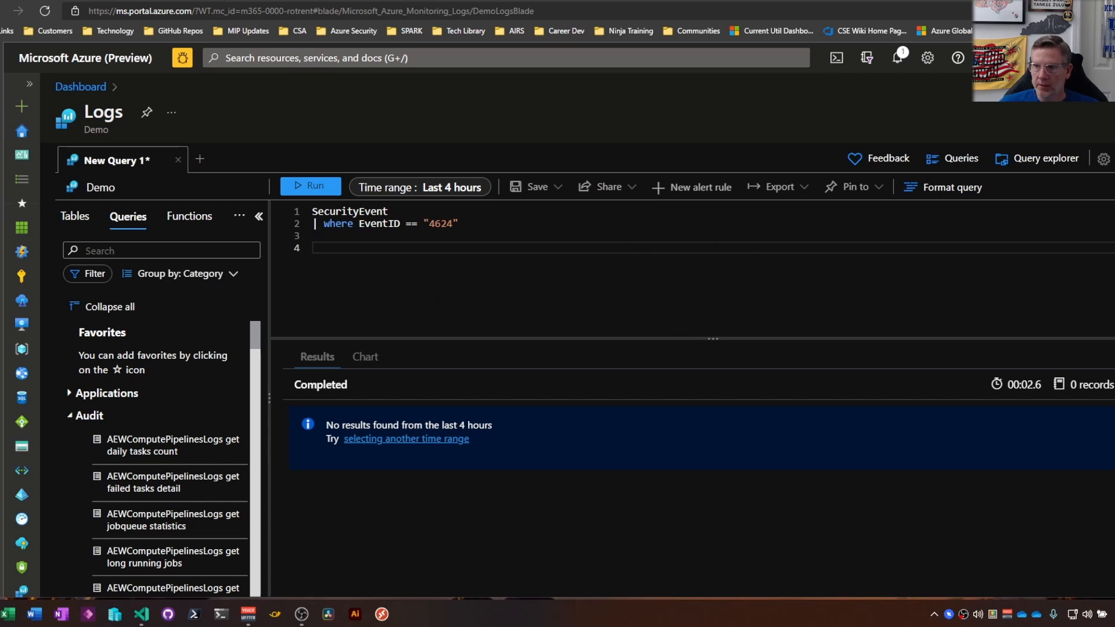
- Open the favorite 'All Syslog records with errors' in a new tab and run it
click(1045, 158)
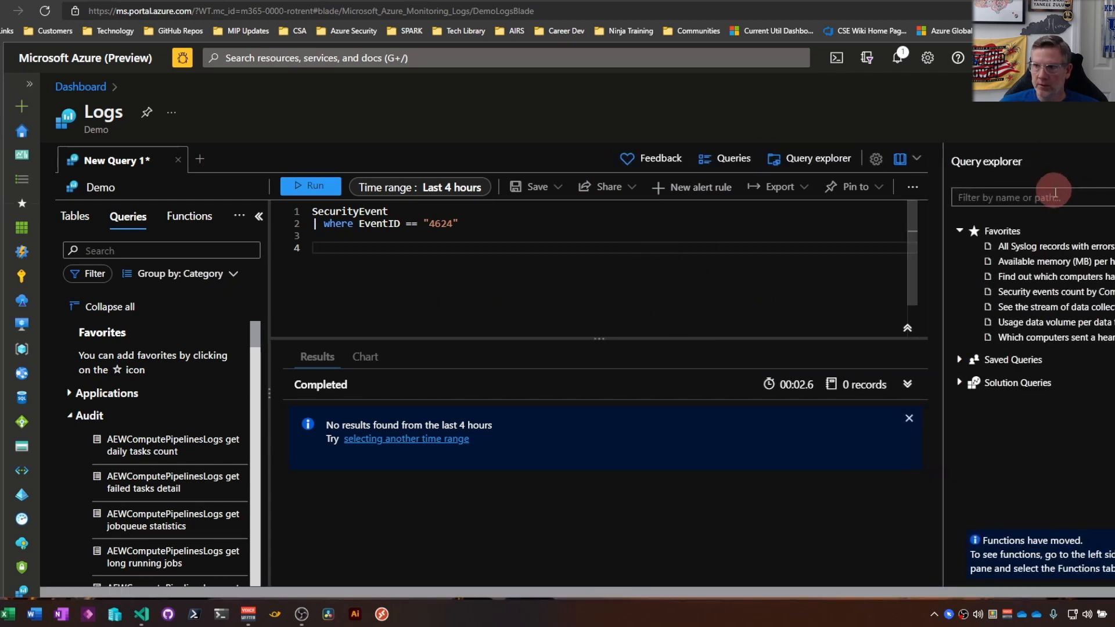
click(1055, 246)
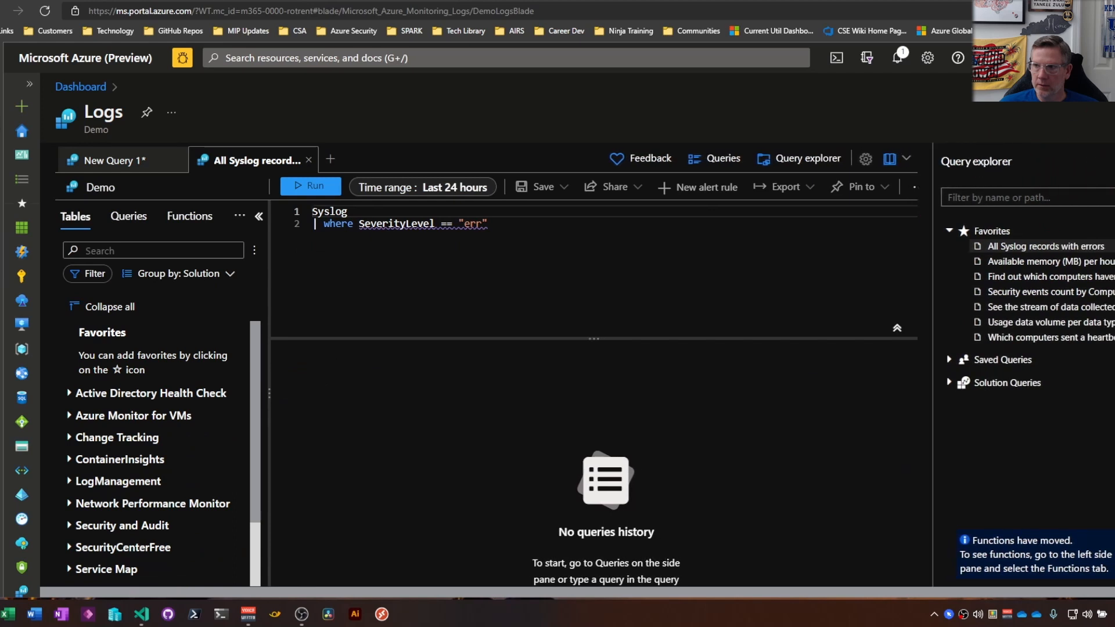
click(806, 158)
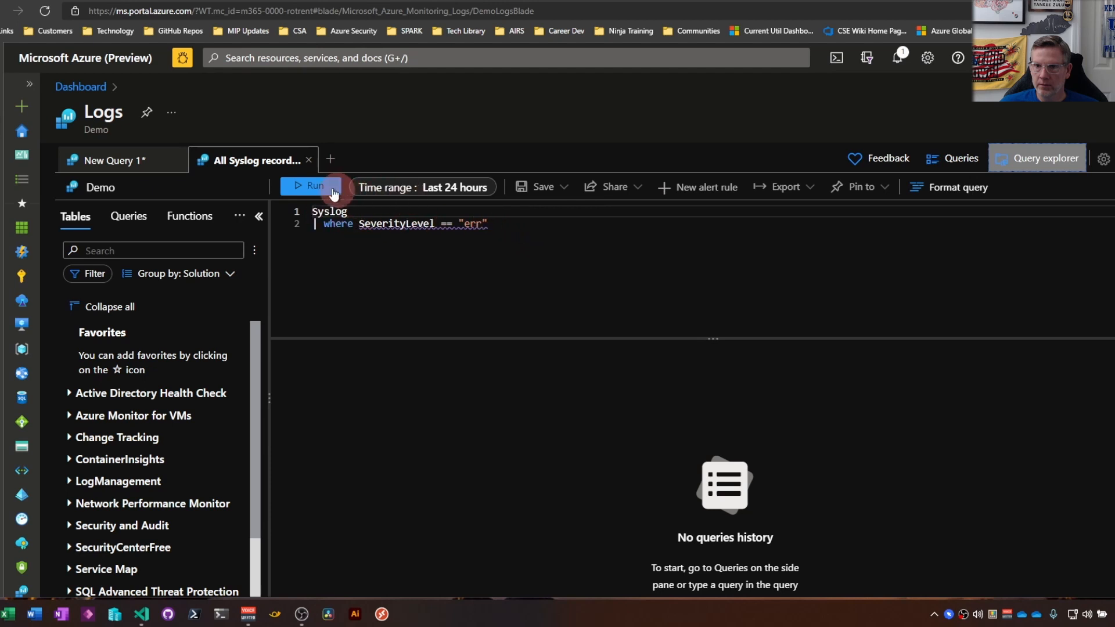
click(309, 187)
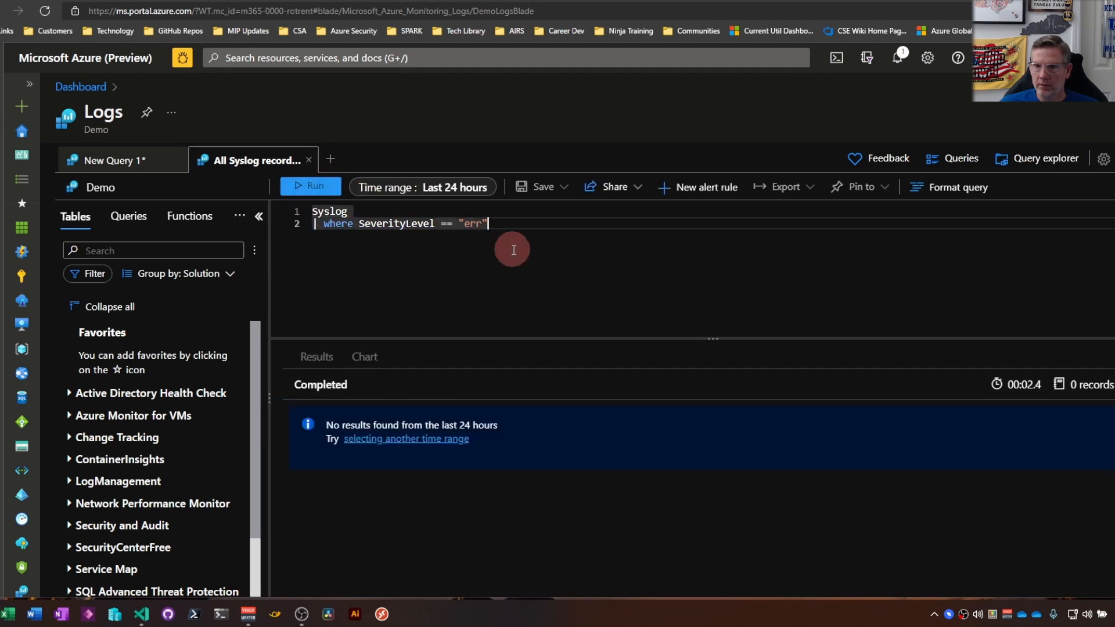
click(310, 186)
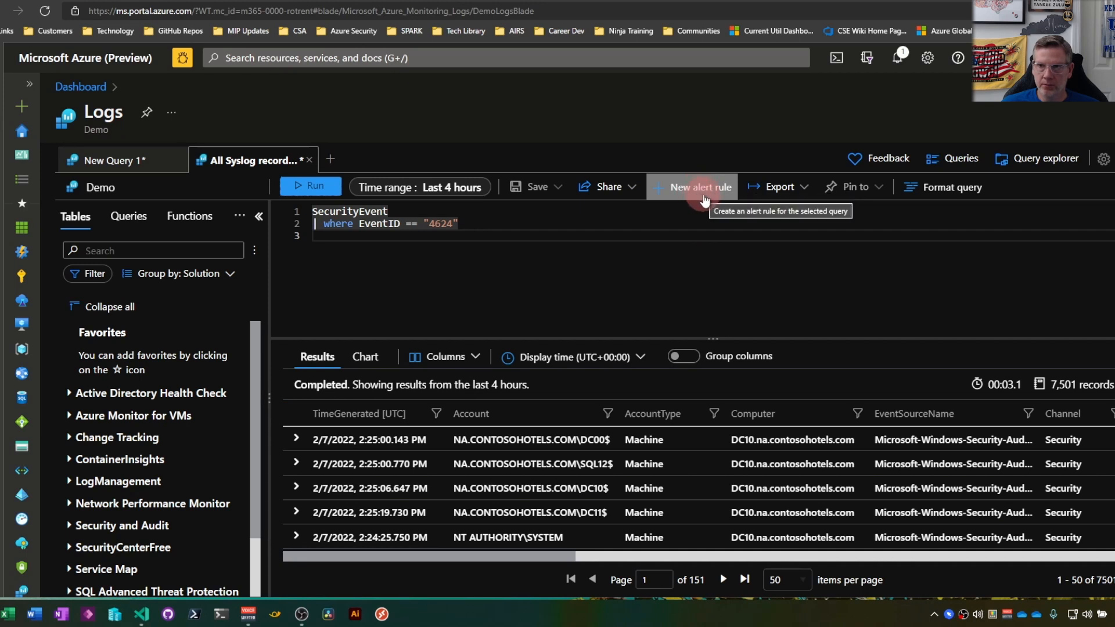
- Start a New alert rule from the logon query, go back after the error, and discard edits
click(698, 187)
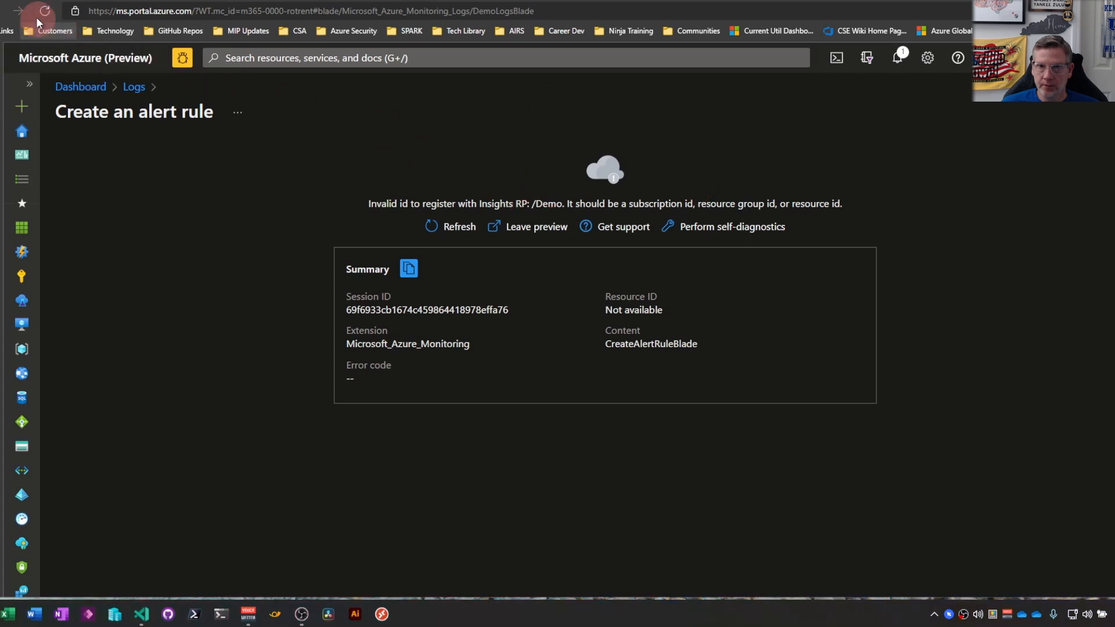
click(17, 10)
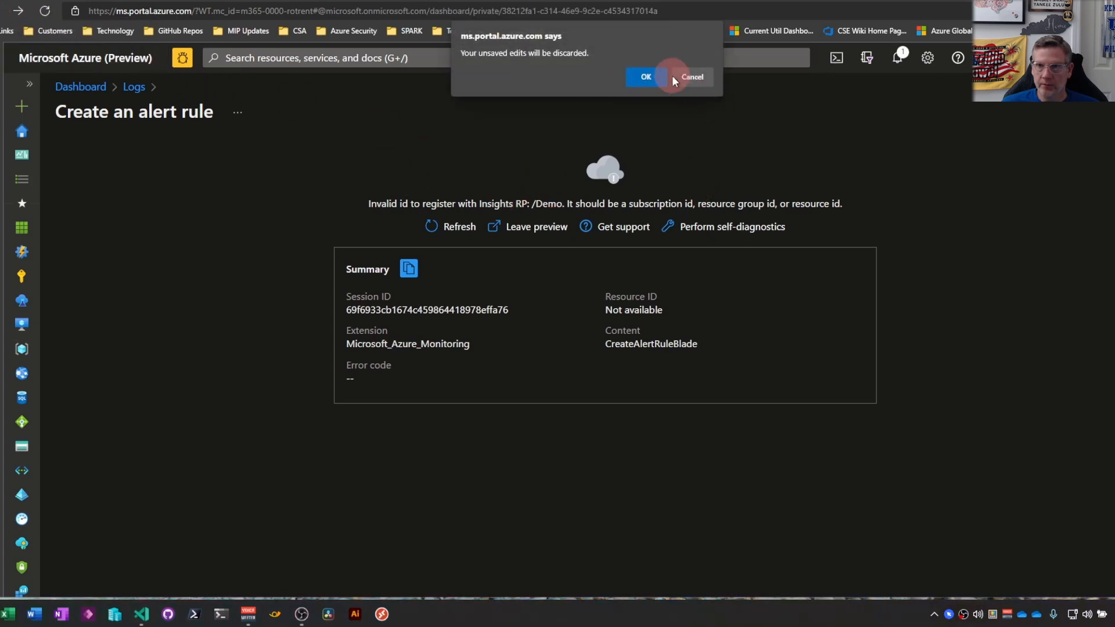
click(643, 76)
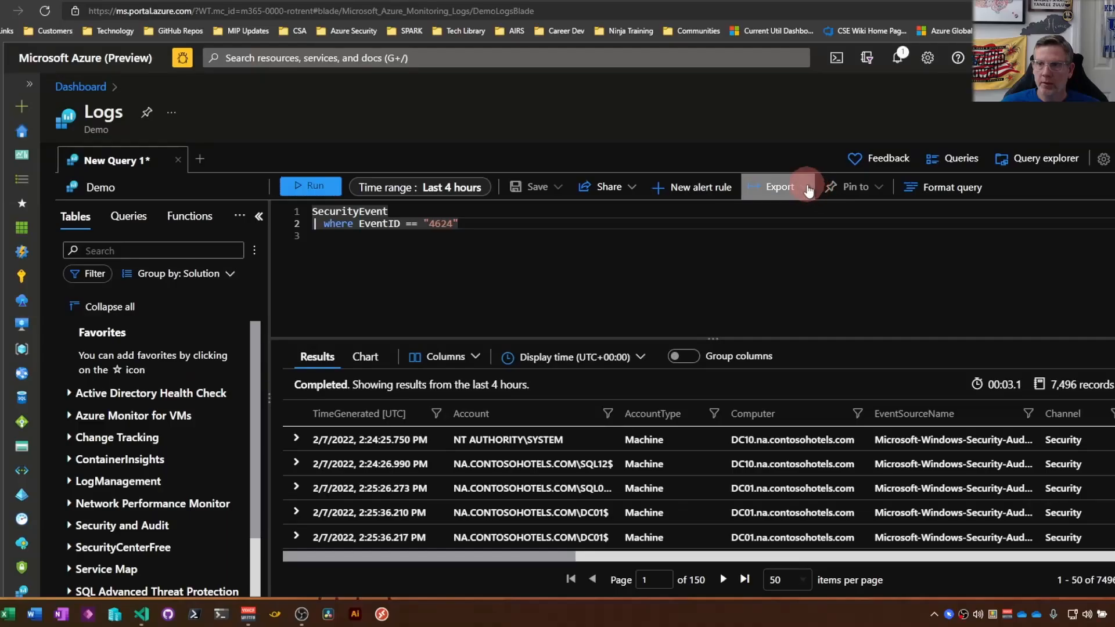
click(778, 187)
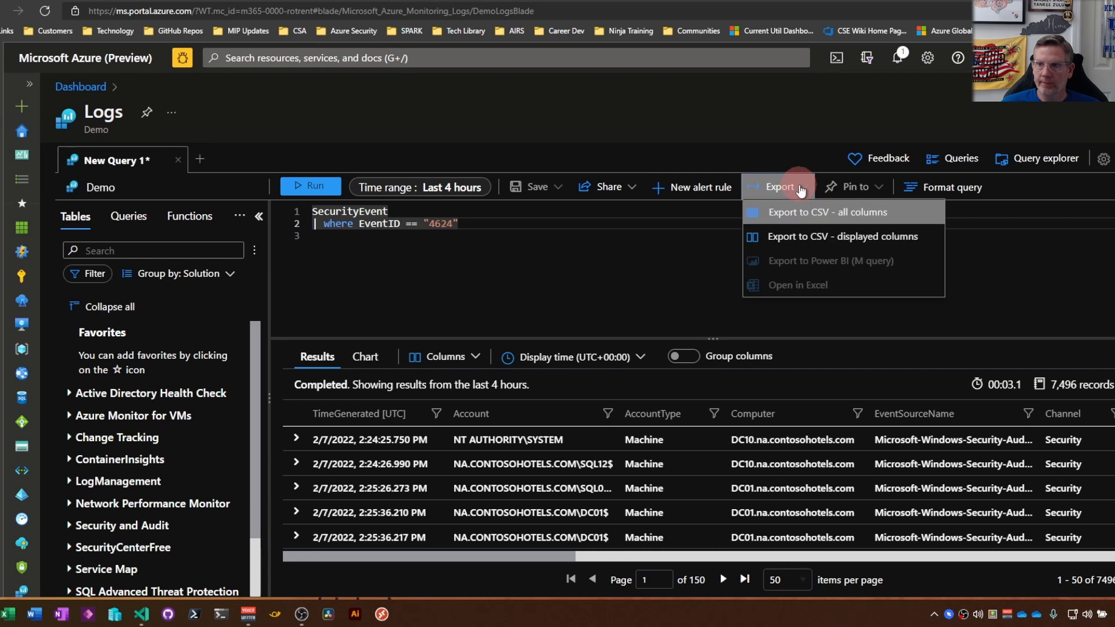
mouse_move(887, 232)
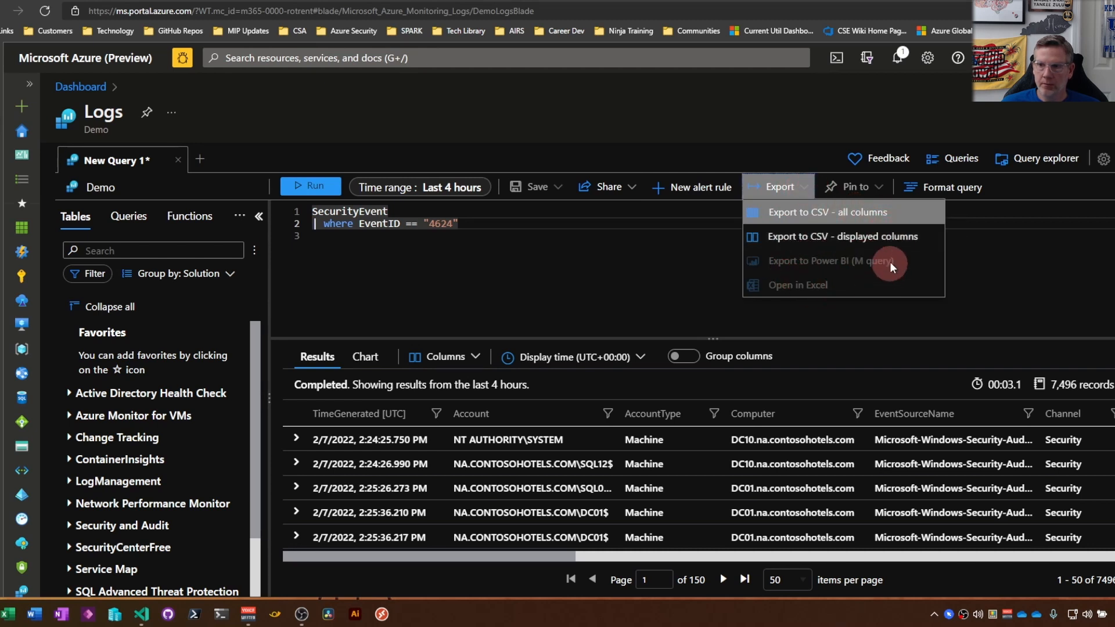
mouse_move(1024, 296)
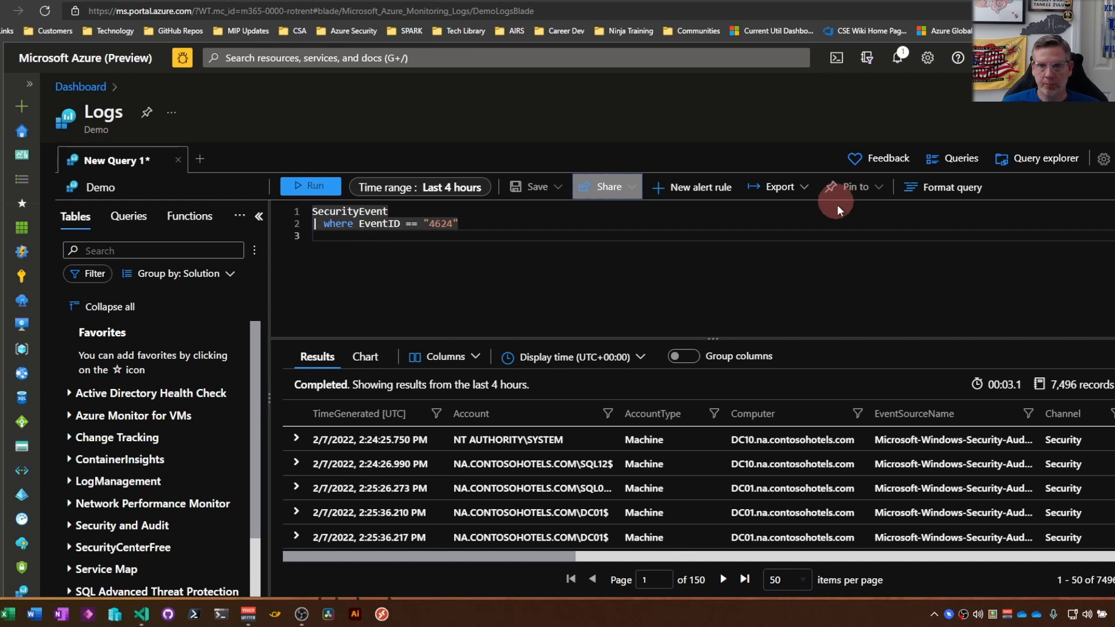
mouse_move(405, 243)
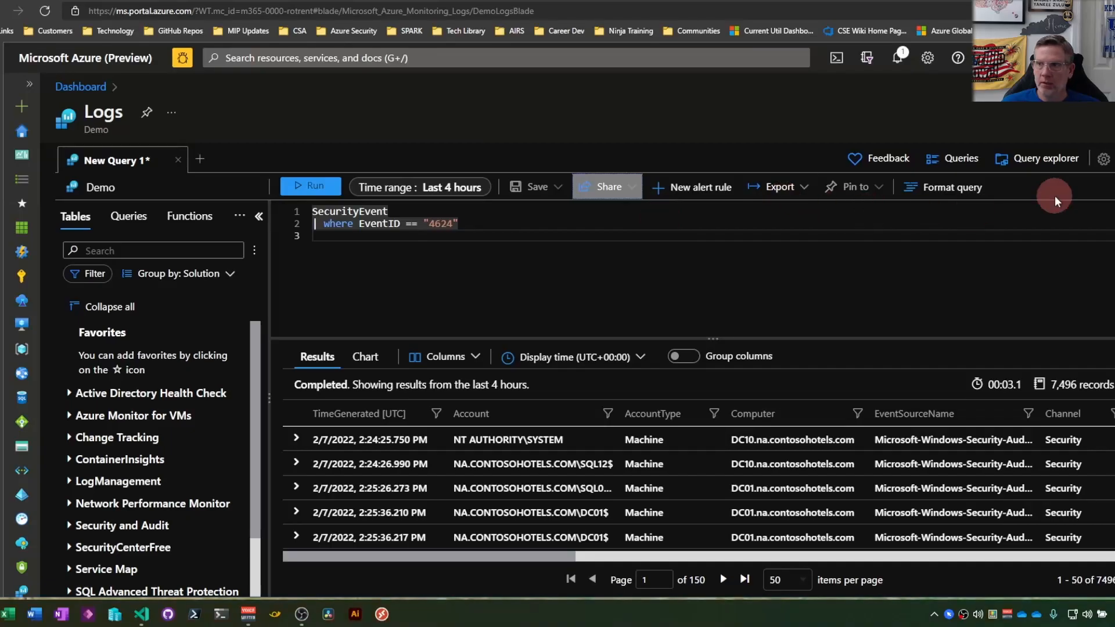
mouse_move(1096, 157)
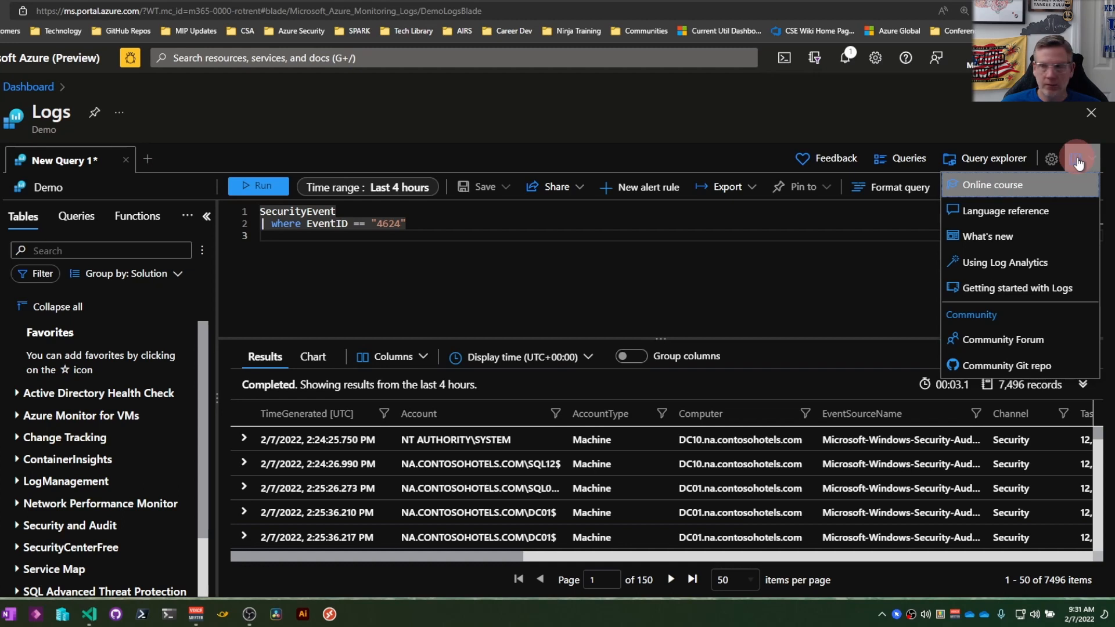
mouse_move(1001, 211)
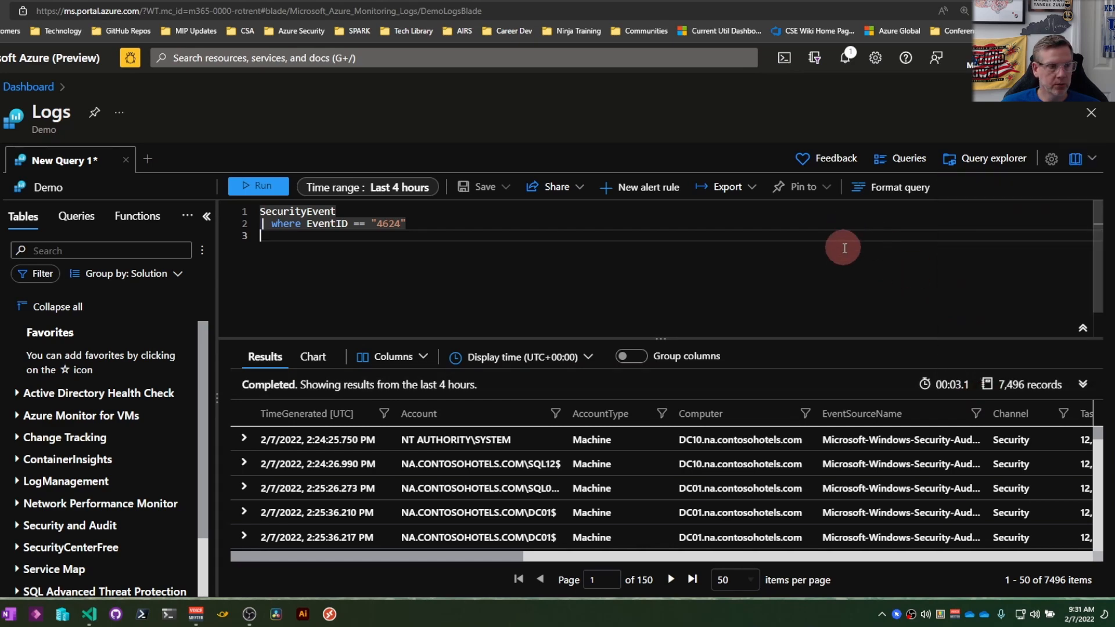
mouse_move(533, 119)
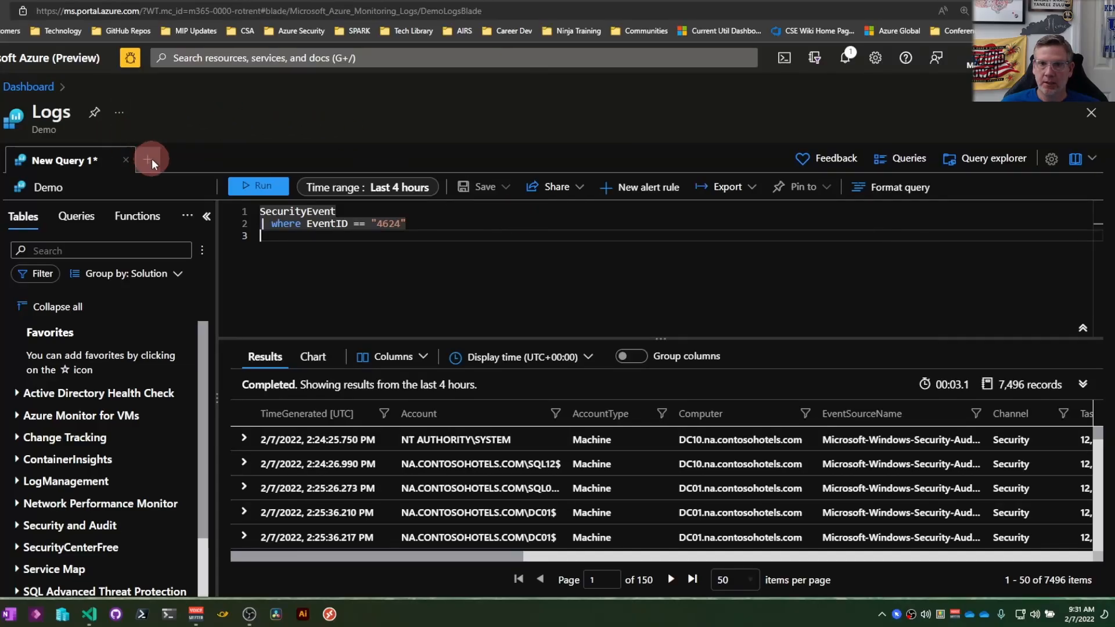
- Add blank query tabs New Query 2 and New Query 3
click(150, 158)
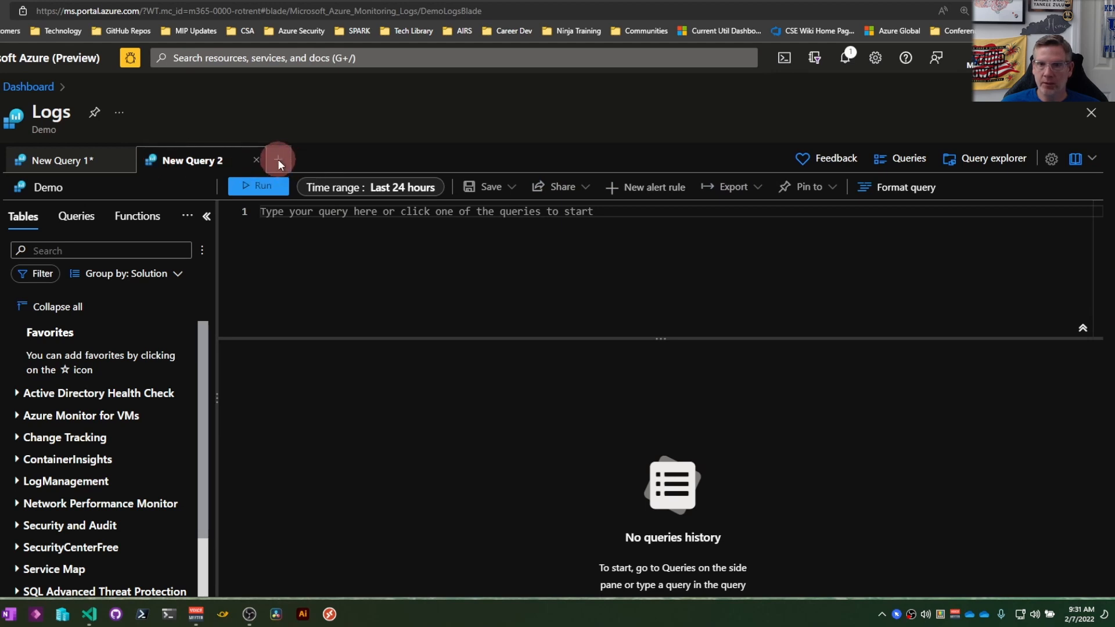
click(278, 158)
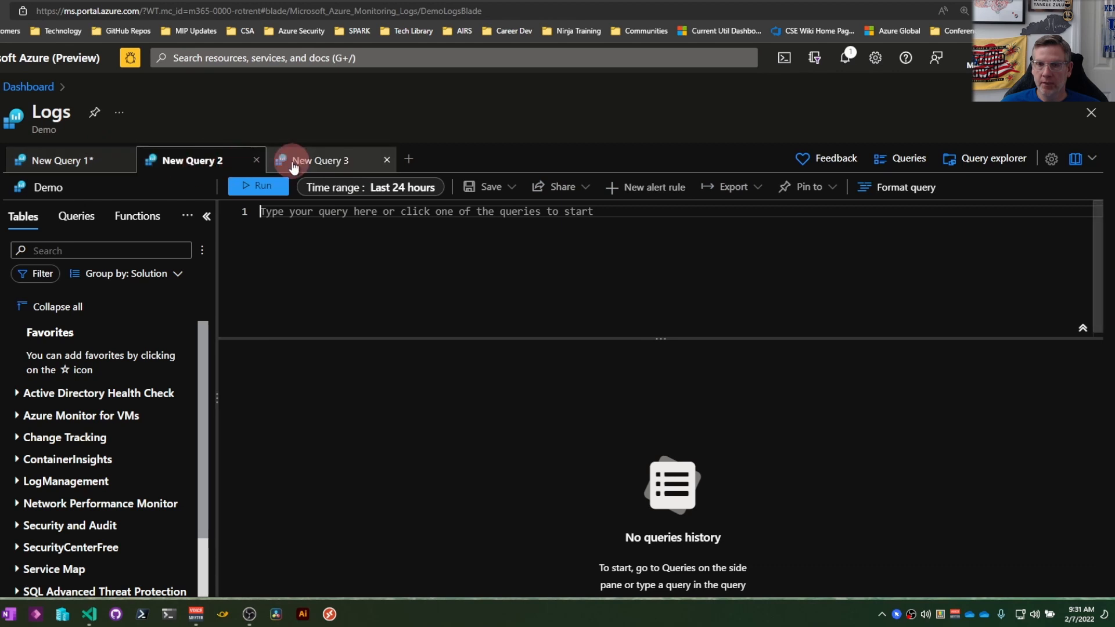